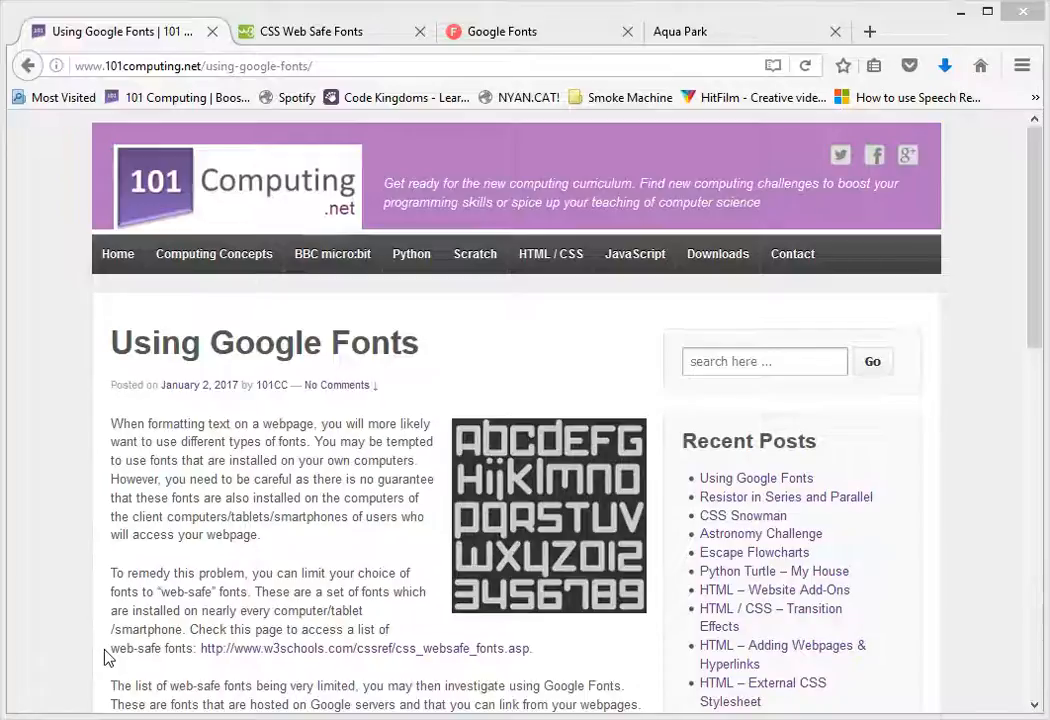
mouse_move(307, 502)
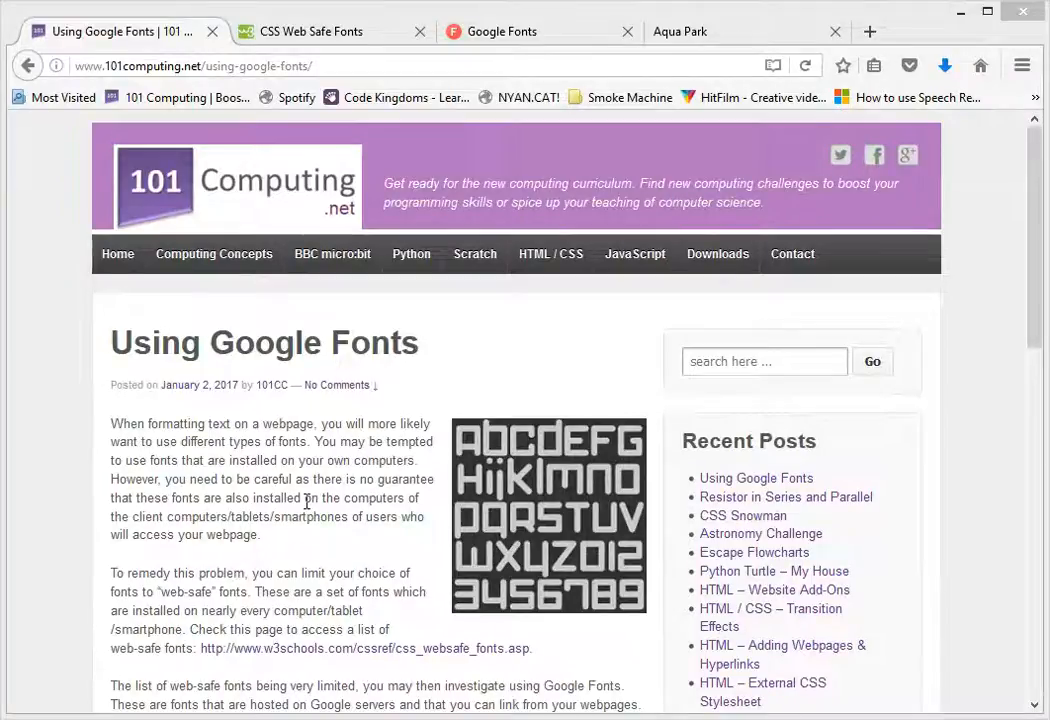
mouse_move(325, 478)
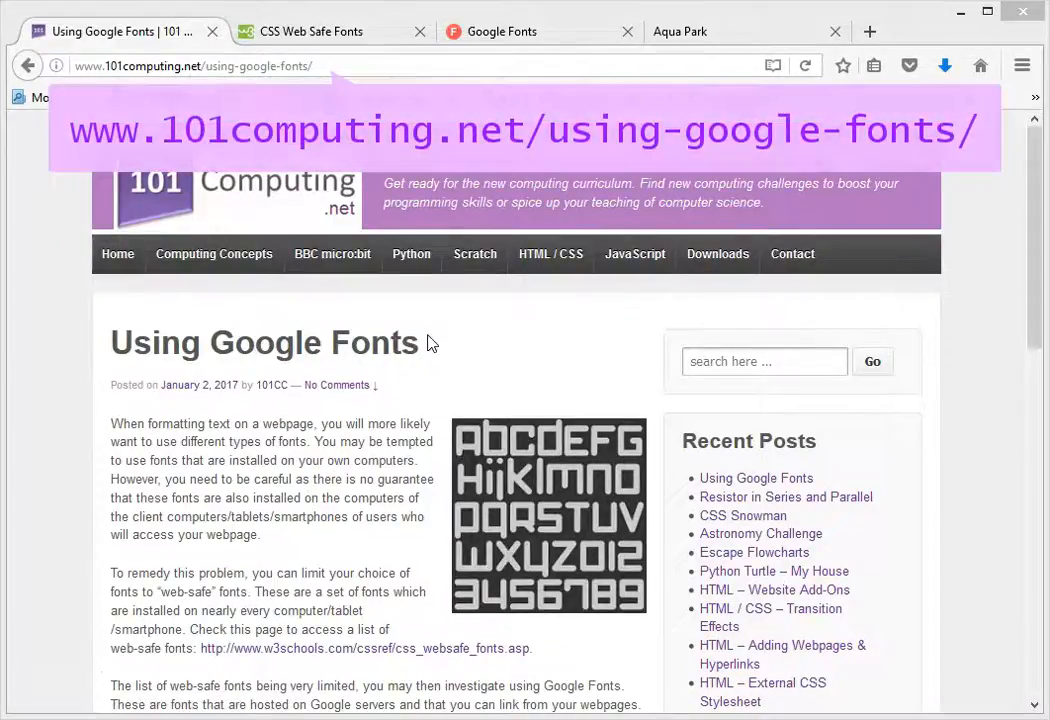
mouse_move(463, 334)
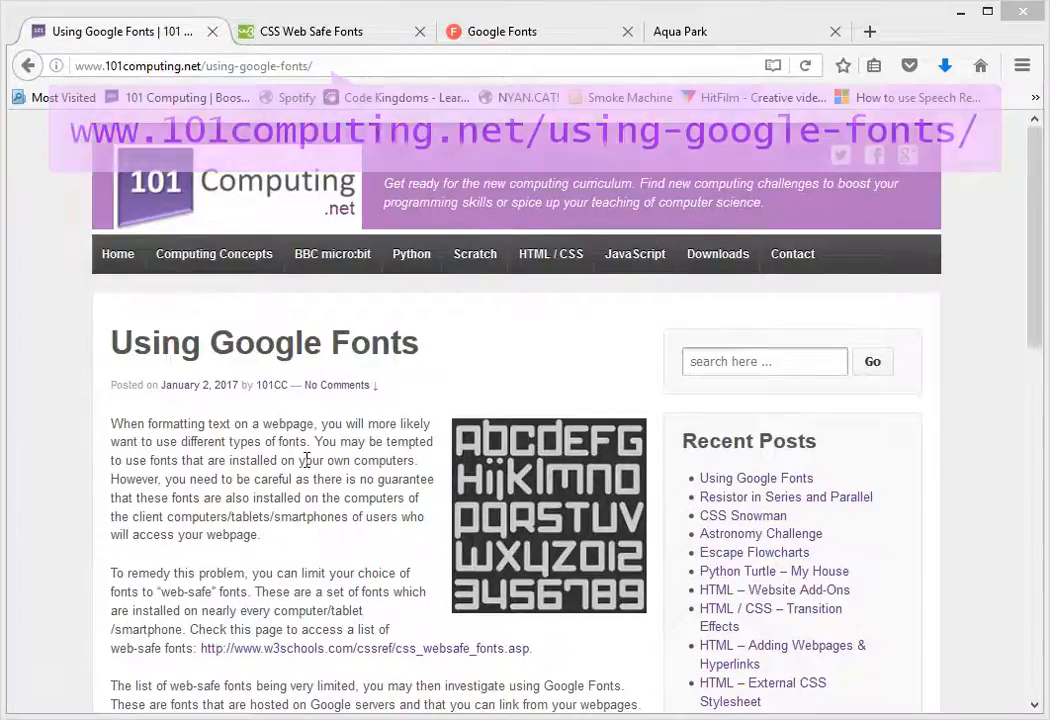
mouse_move(945, 373)
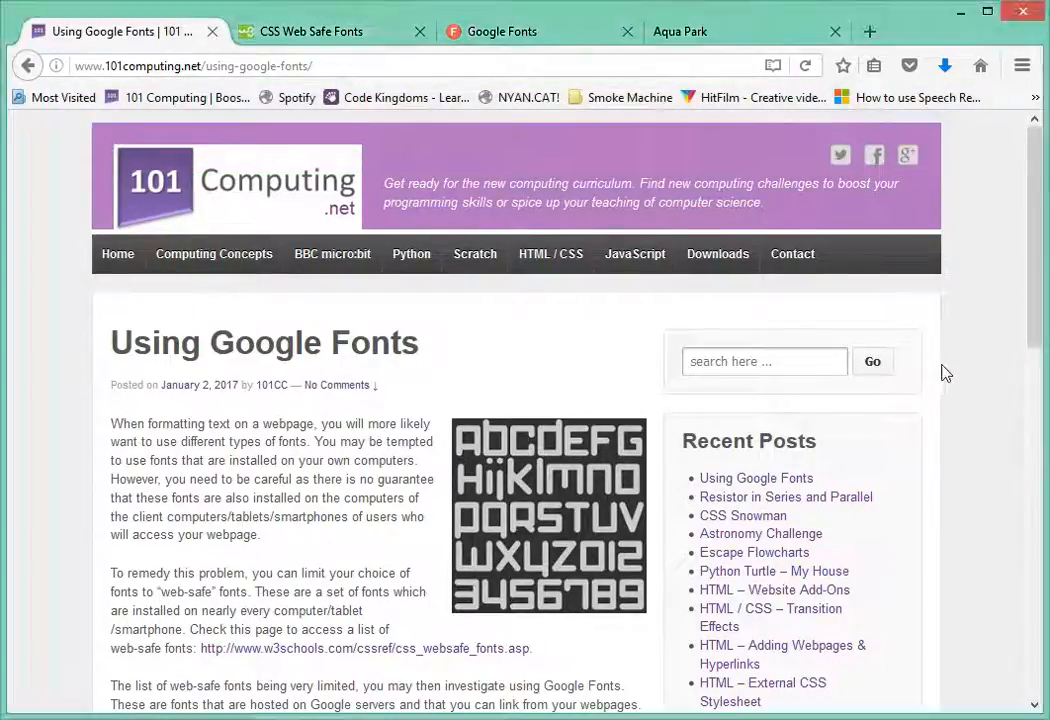
- Switch to the local Aqua Park index.html page showing its welcome text and sidebar
scroll("down", 3)
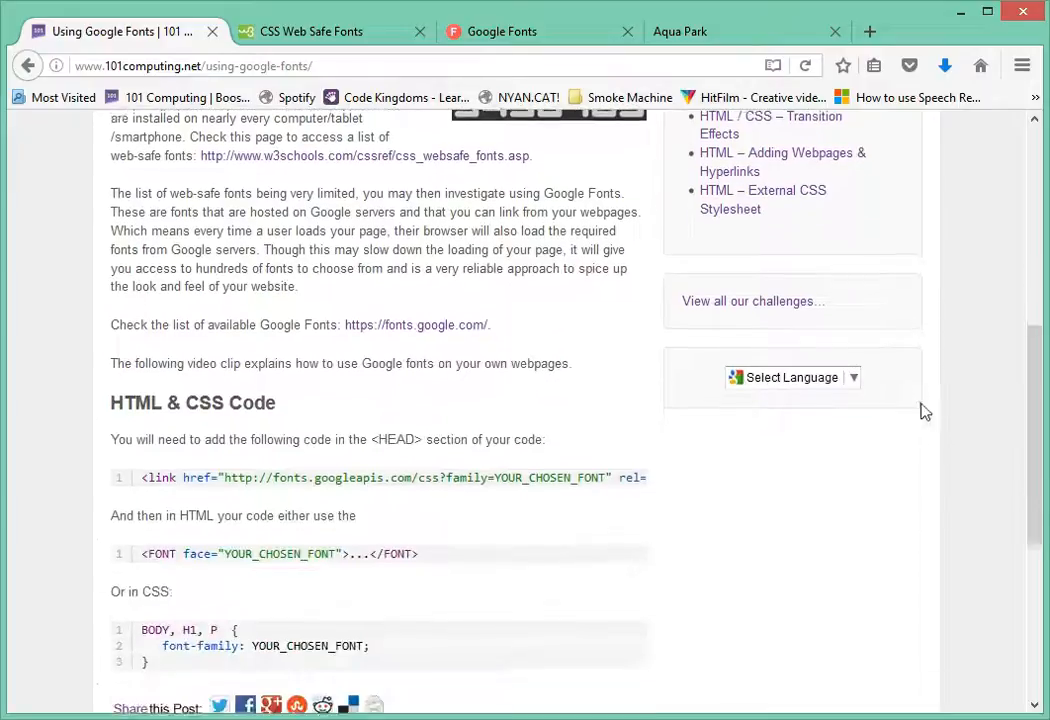
scroll("down", 3)
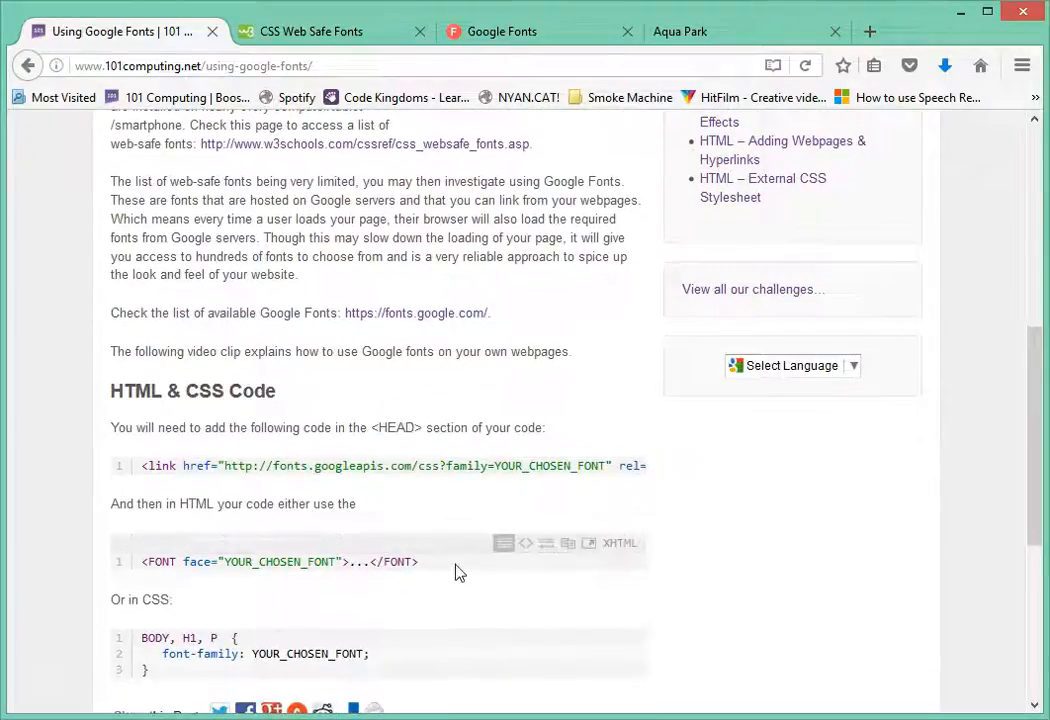
mouse_move(620, 382)
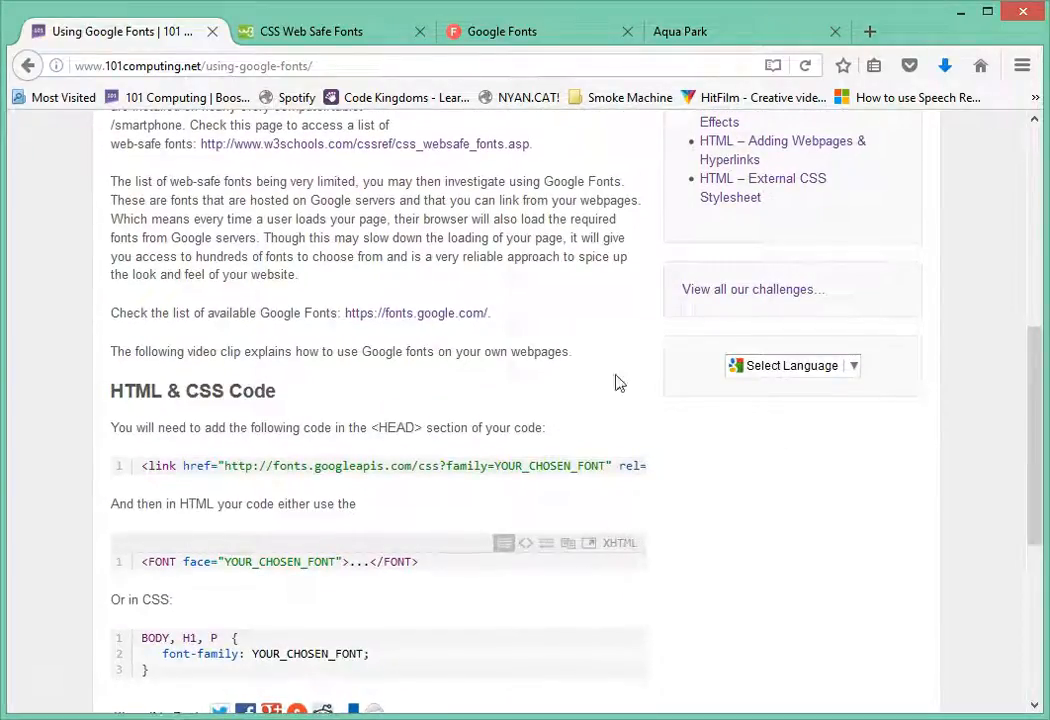
scroll("up", 3)
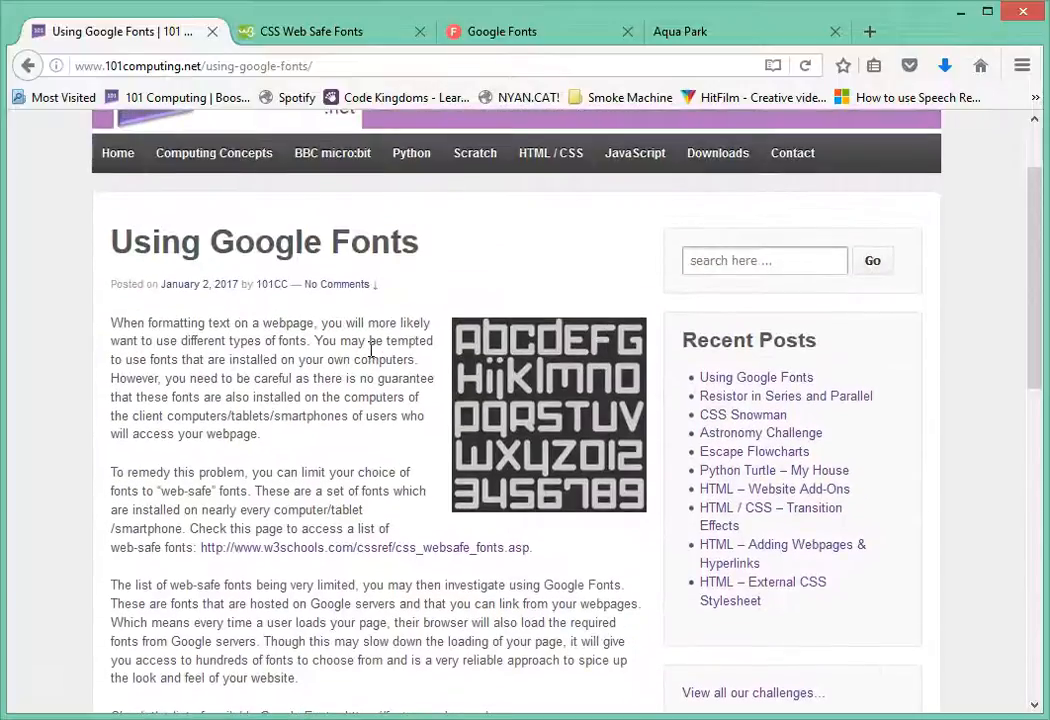
scroll("up", 3)
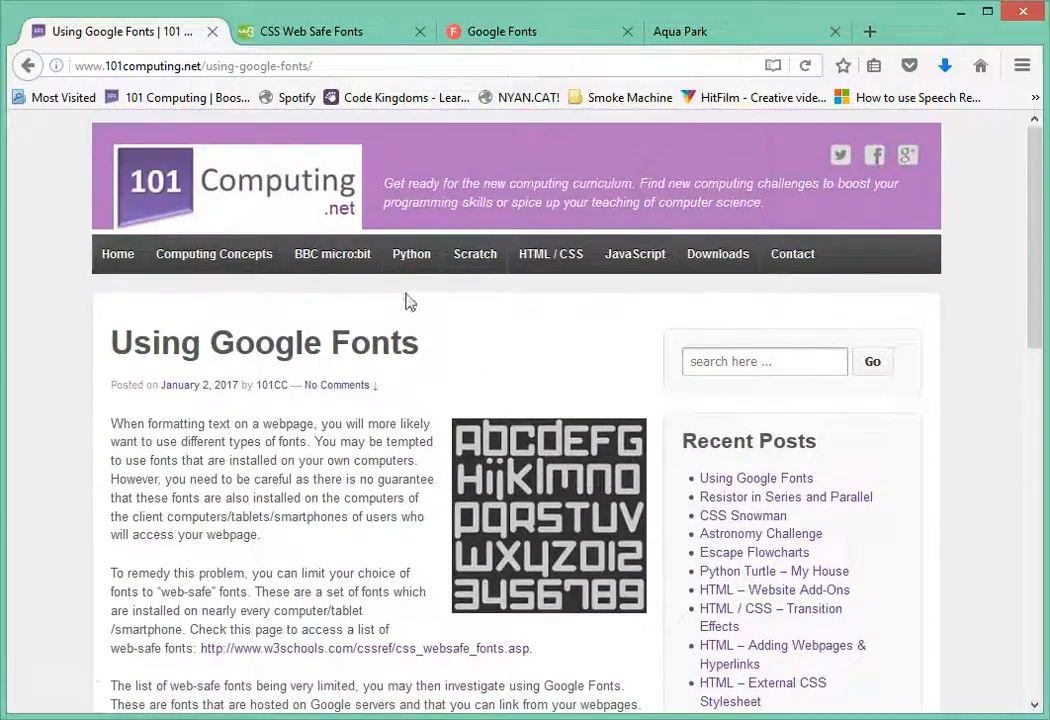
left_click(680, 31)
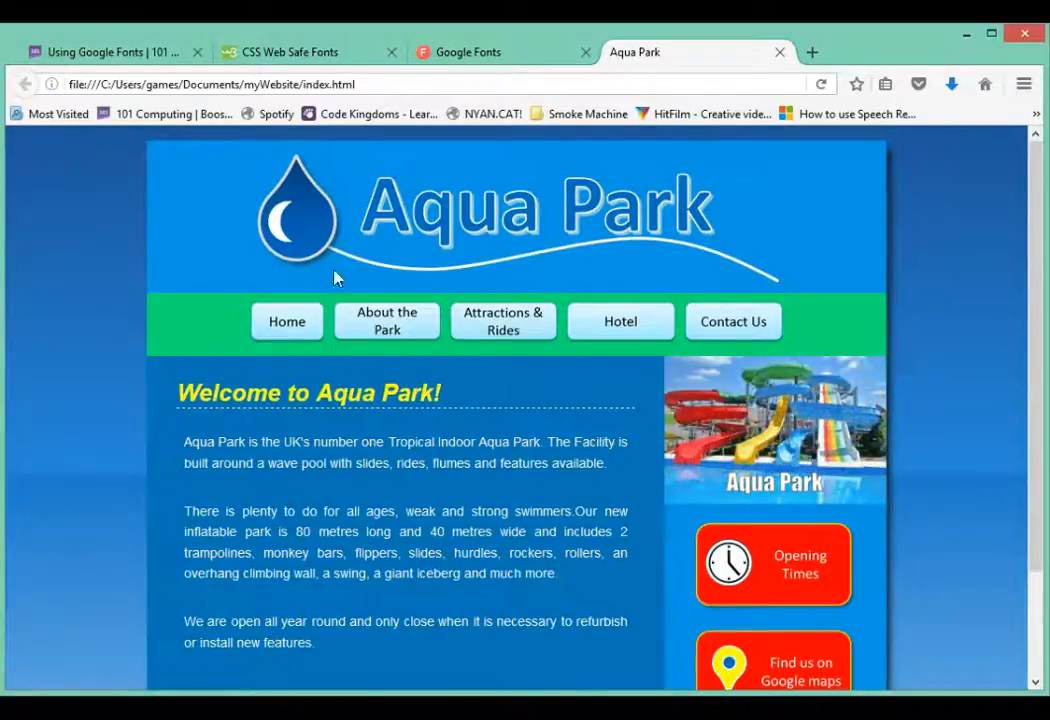
mouse_move(300, 57)
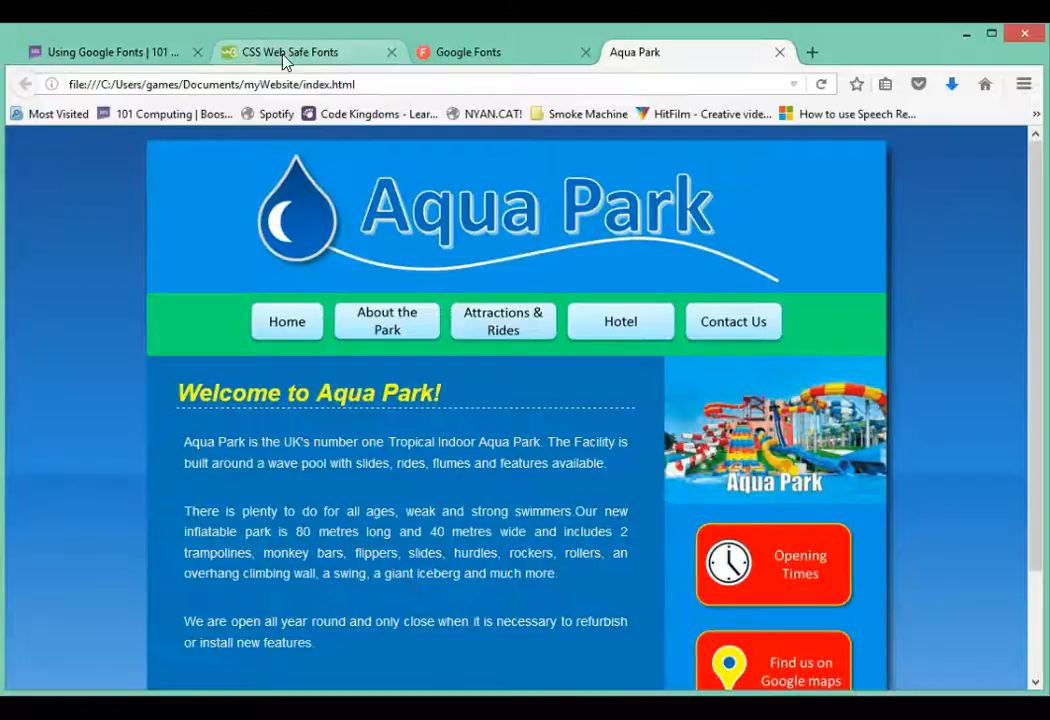
- Switch to the w3schools CSS Web Safe Fonts page and scroll through serif and sans-serif tables
left_click(290, 52)
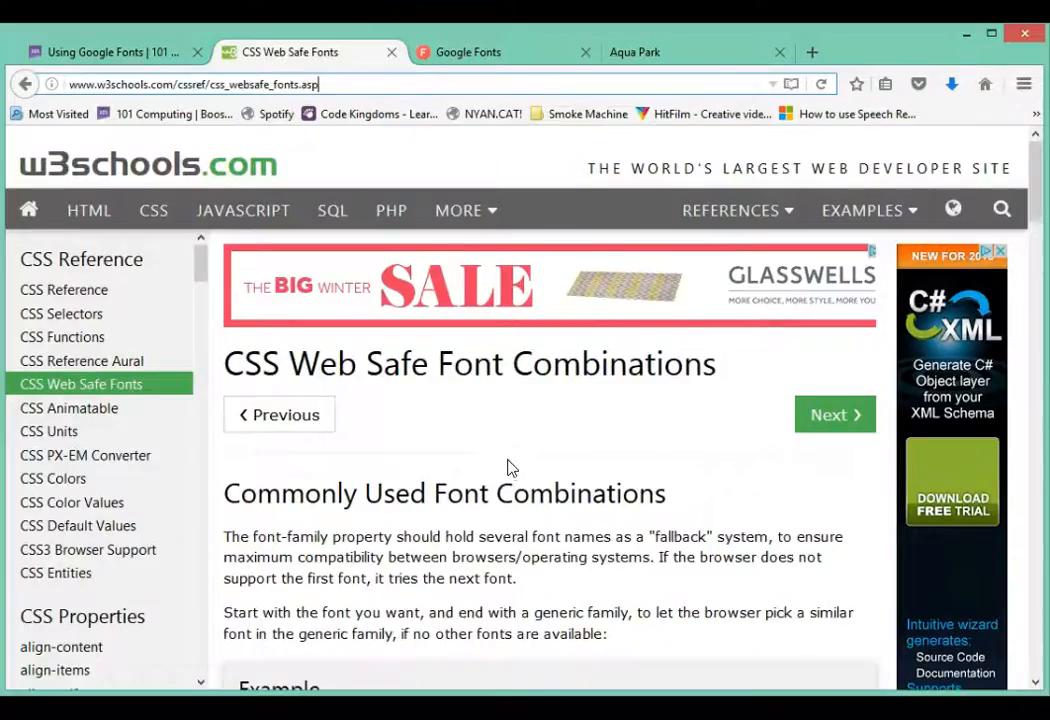
scroll("down", 3)
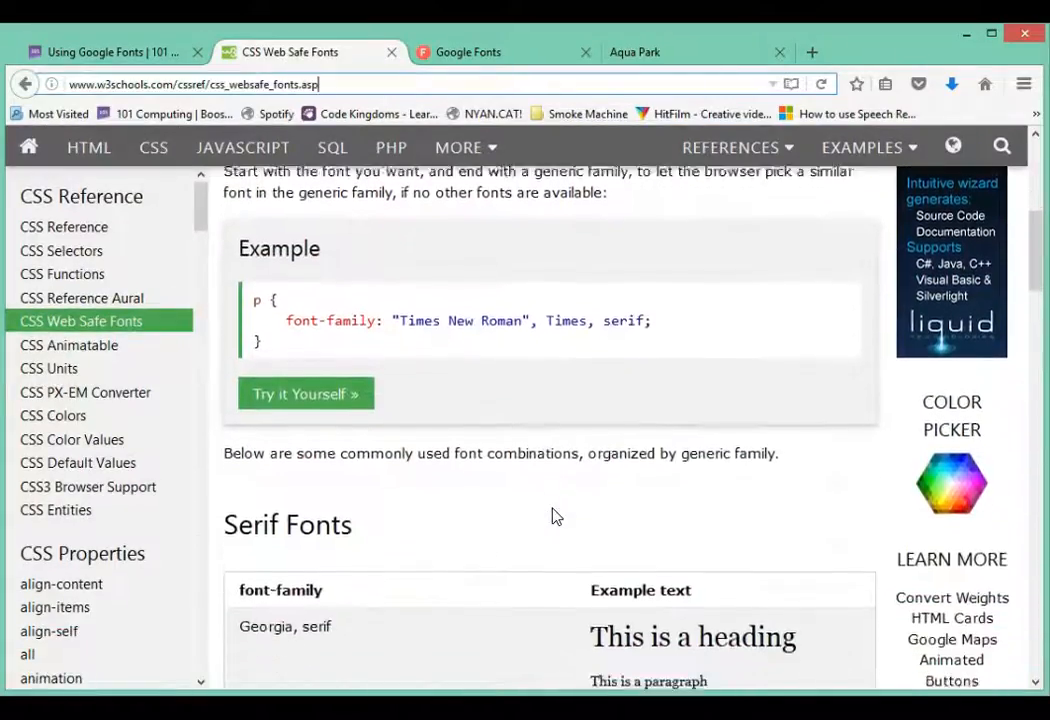
scroll("down", 3)
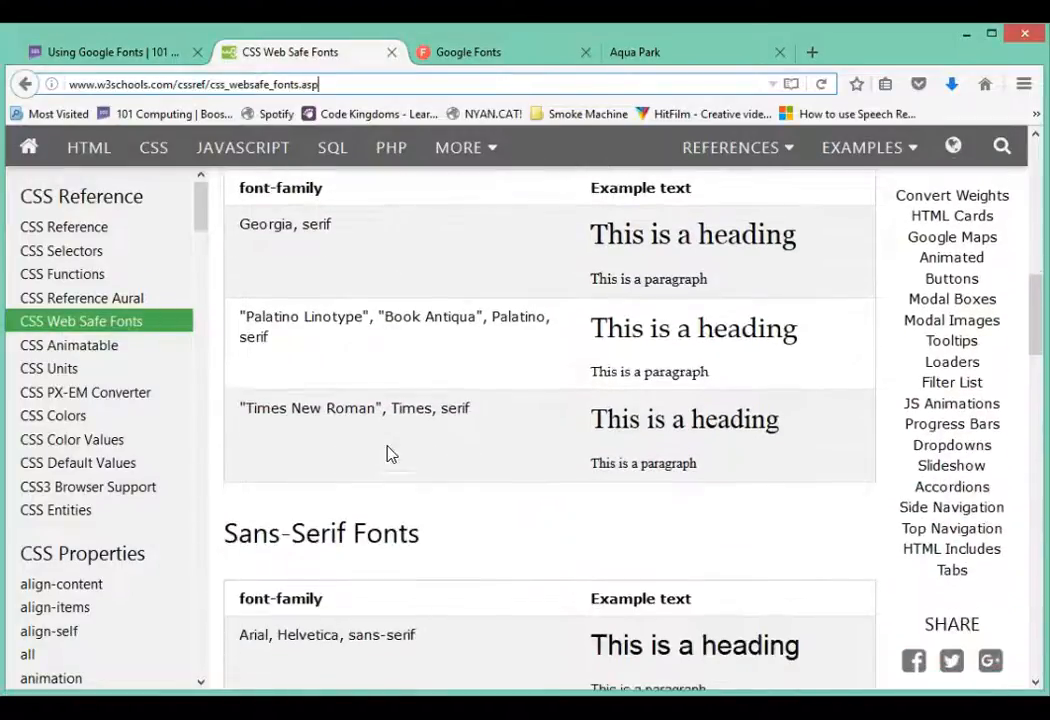
scroll("down", 3)
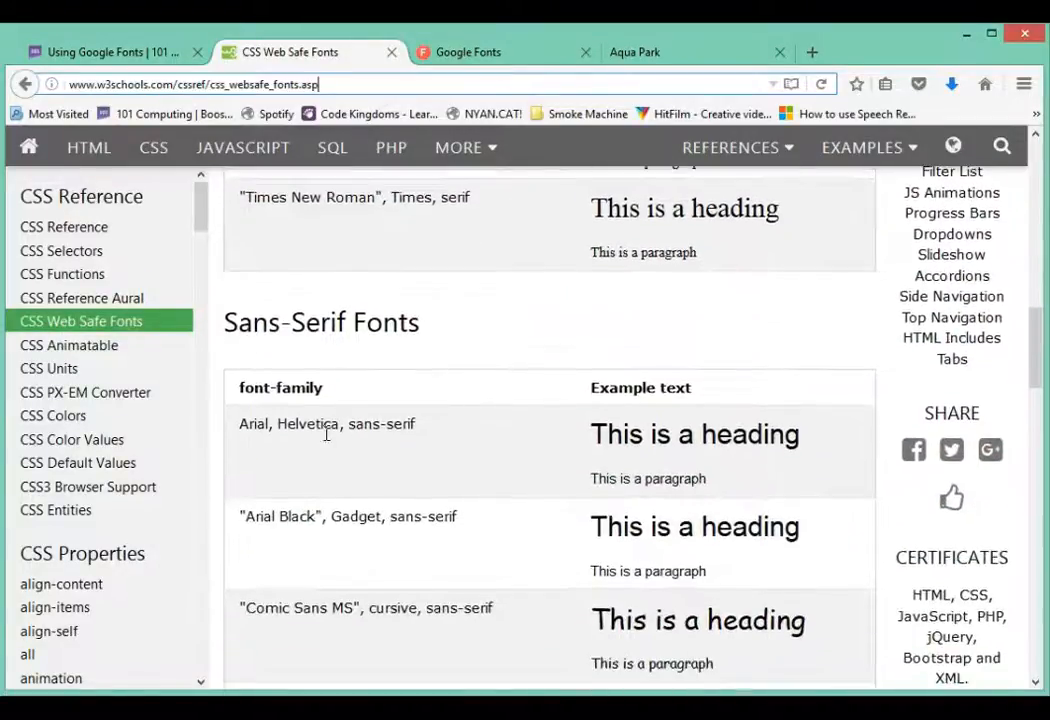
scroll("down", 3)
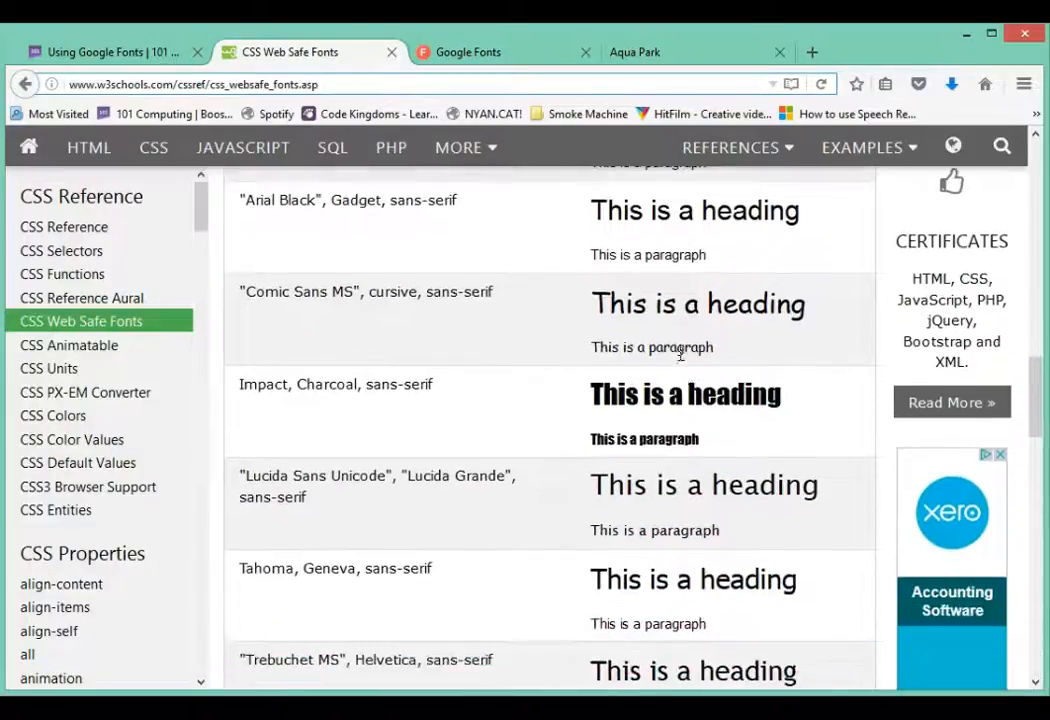
scroll("down", 3)
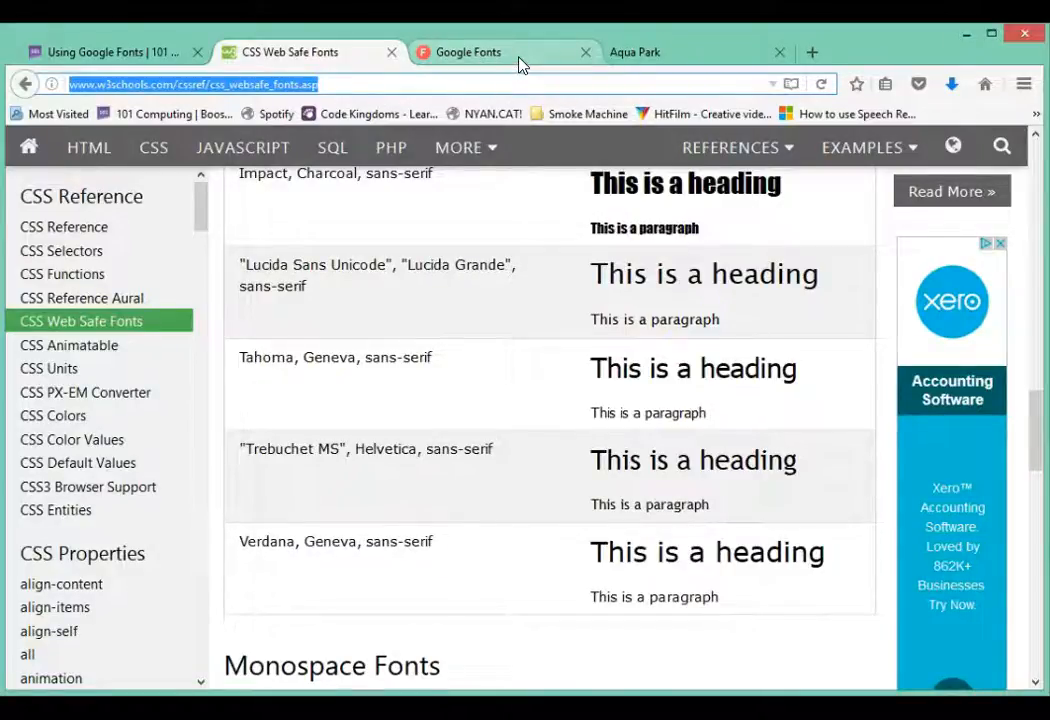
- Scroll the Google Fonts directory down to the Lemonada and Ubuntu font previews
left_click(468, 52)
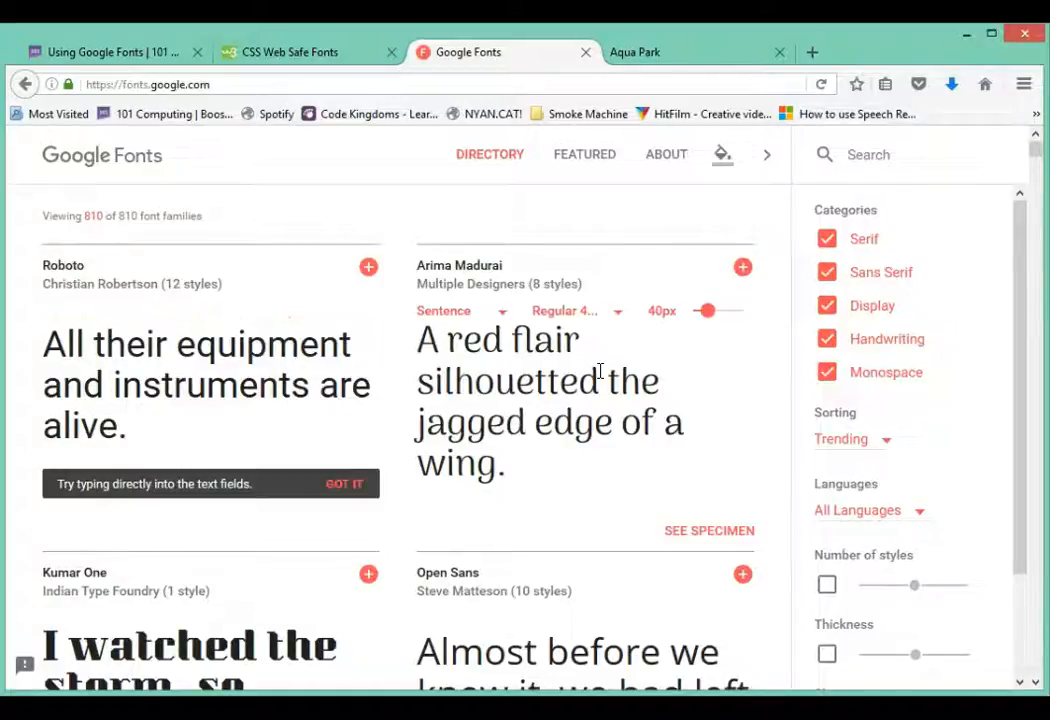
mouse_move(505, 430)
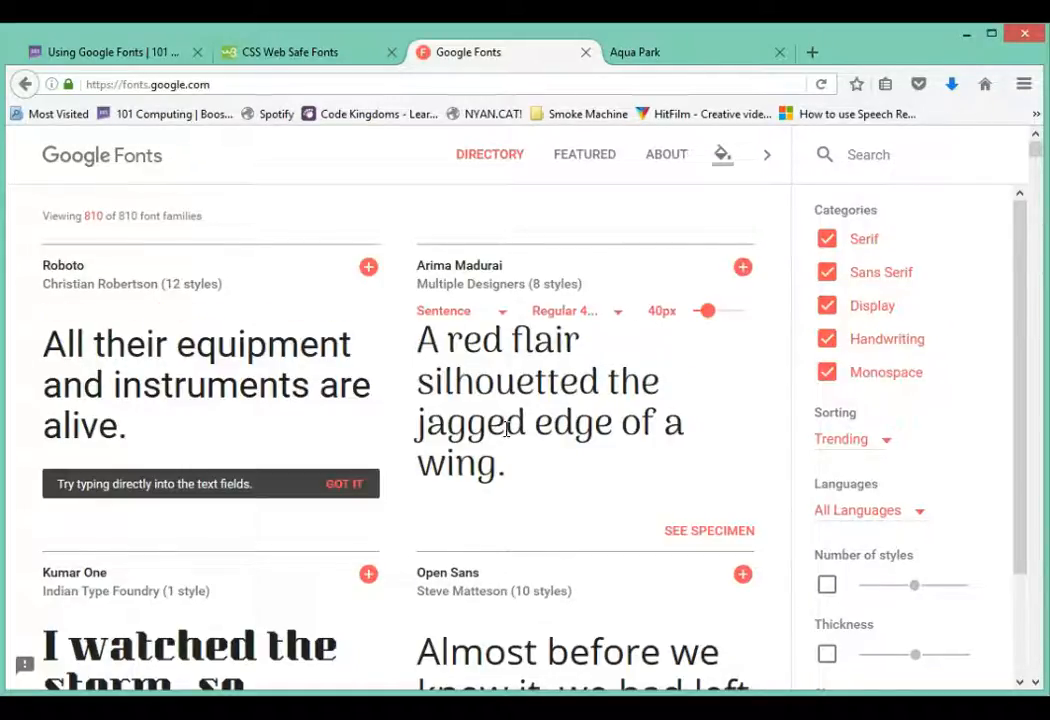
scroll("down", 3)
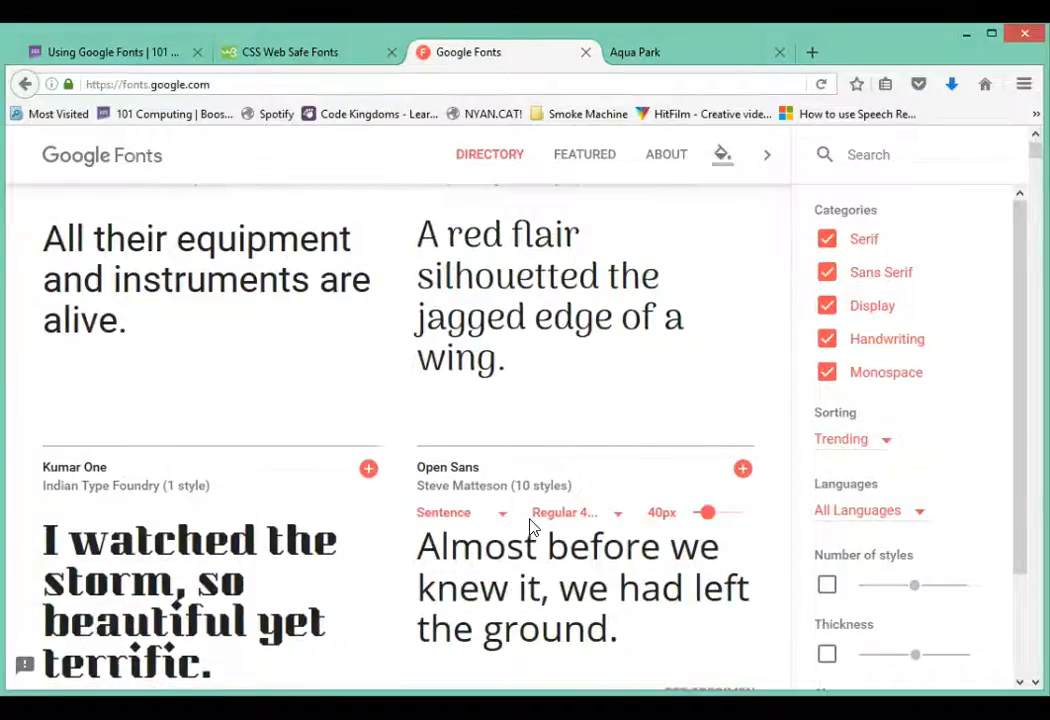
scroll("down", 3)
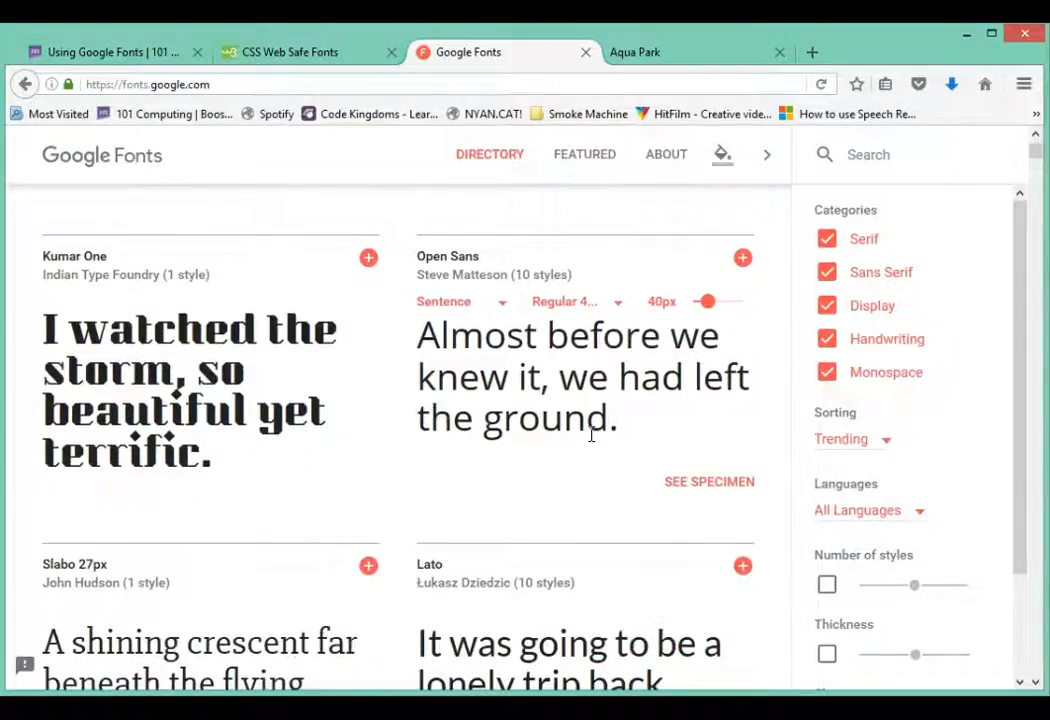
scroll("down", 3)
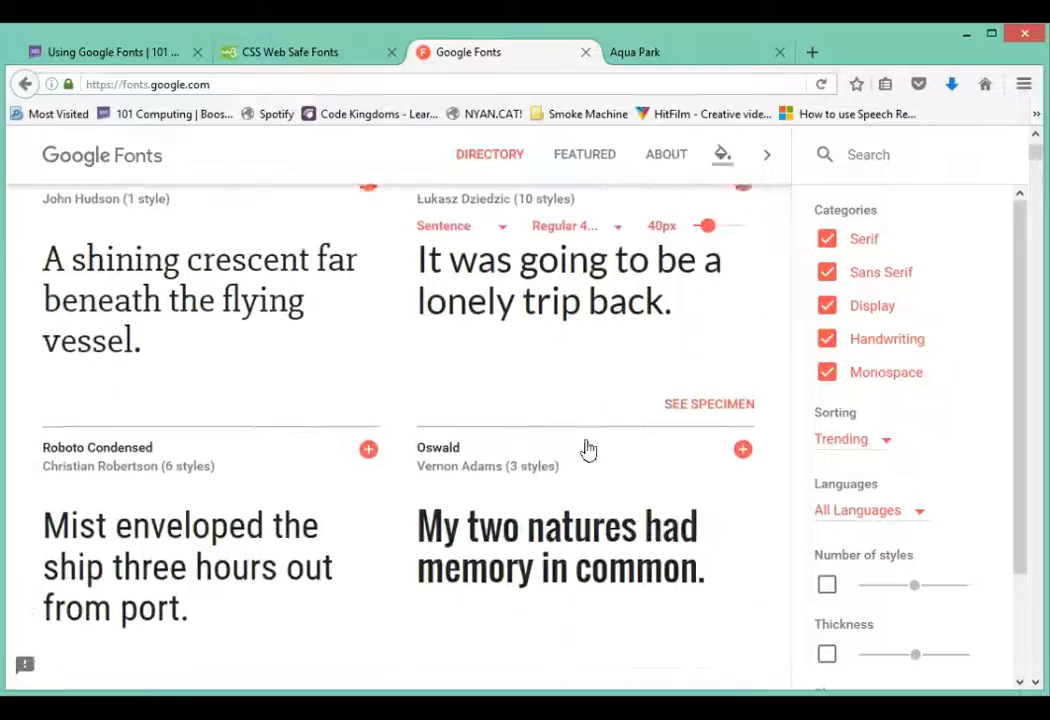
scroll("down", 3)
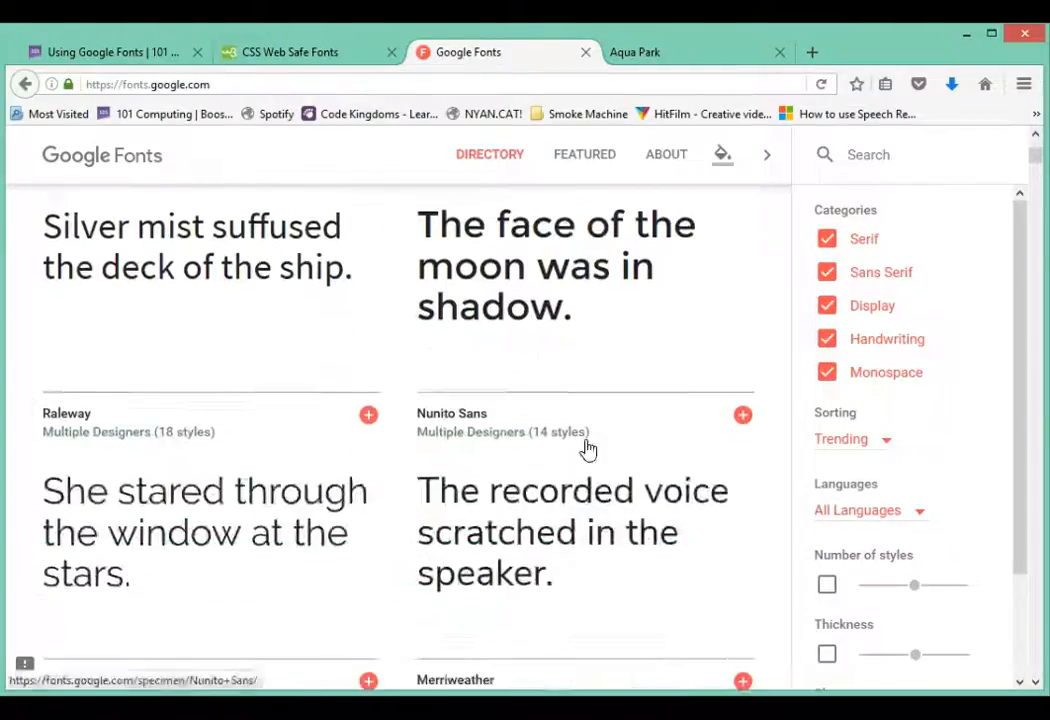
scroll("down", 3)
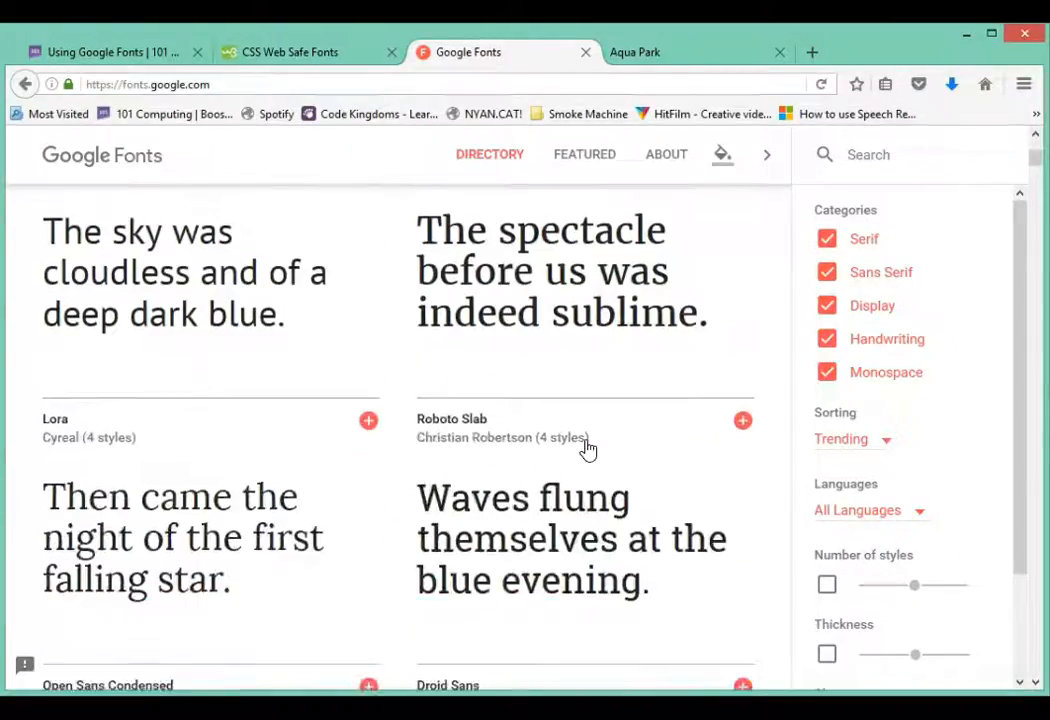
scroll("down", 3)
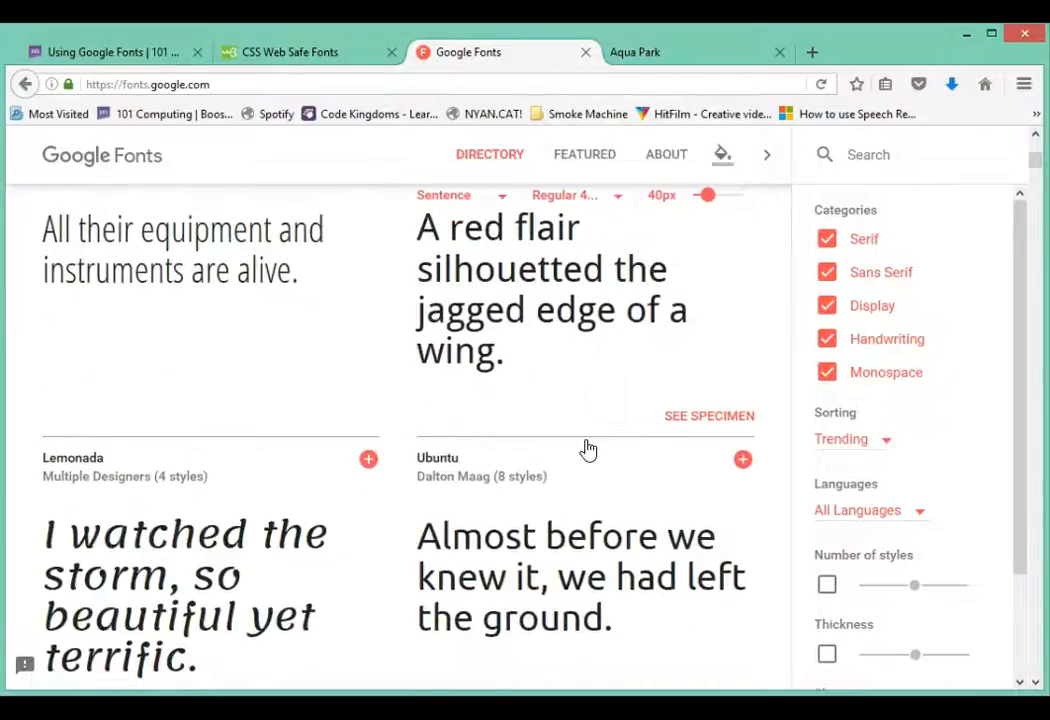
scroll("down", 3)
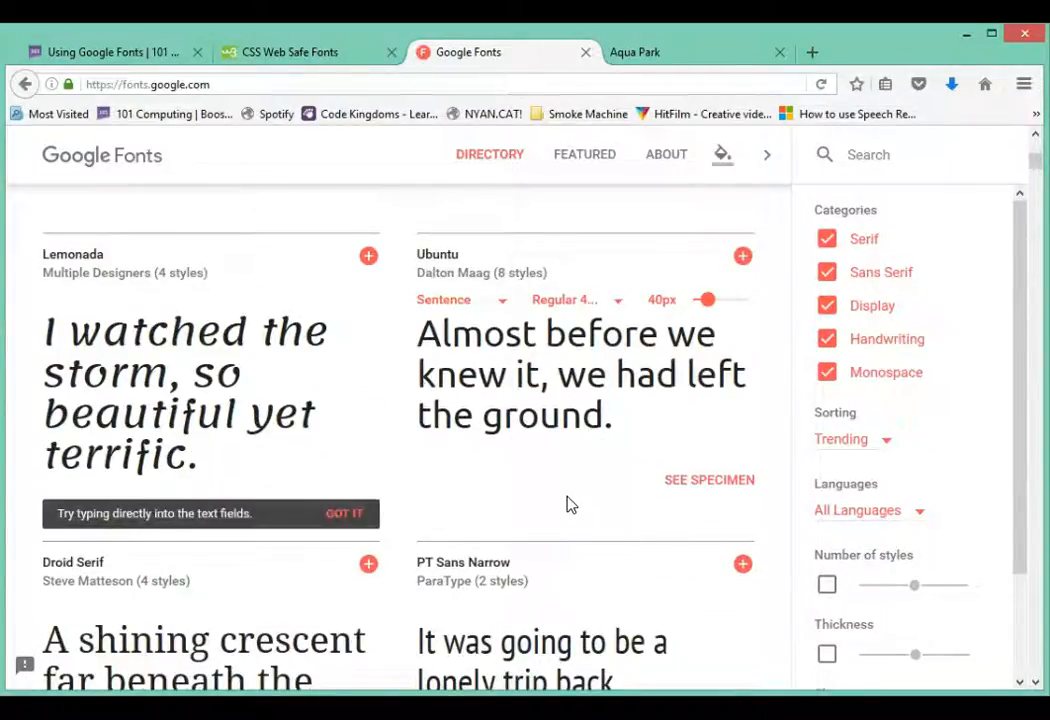
mouse_move(673, 503)
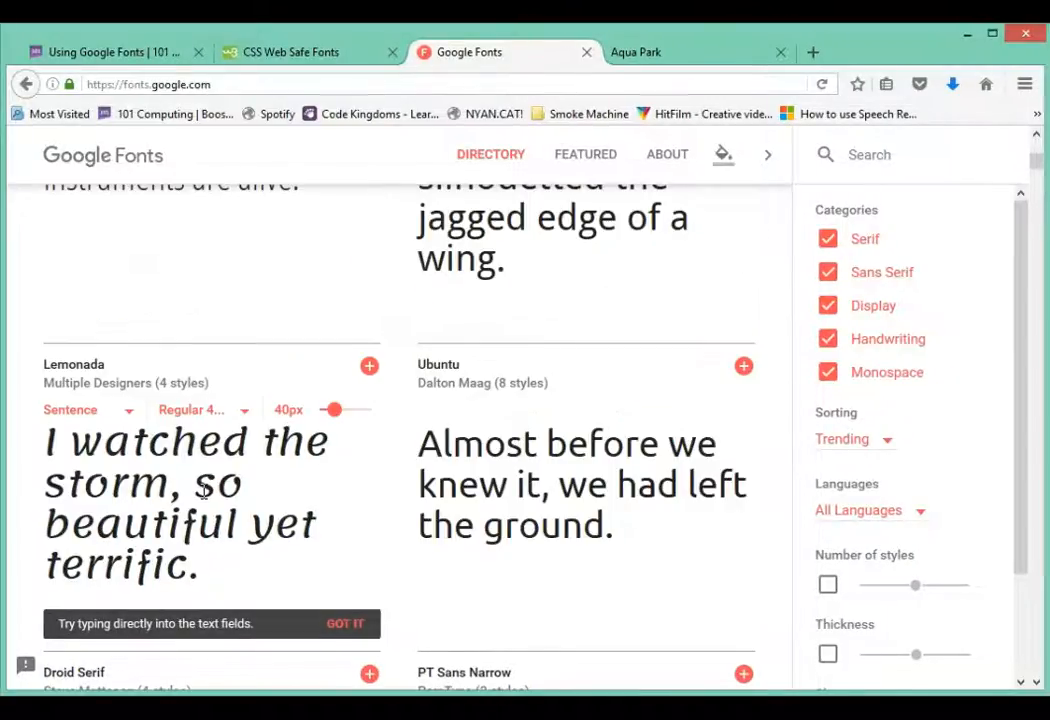
mouse_move(110, 370)
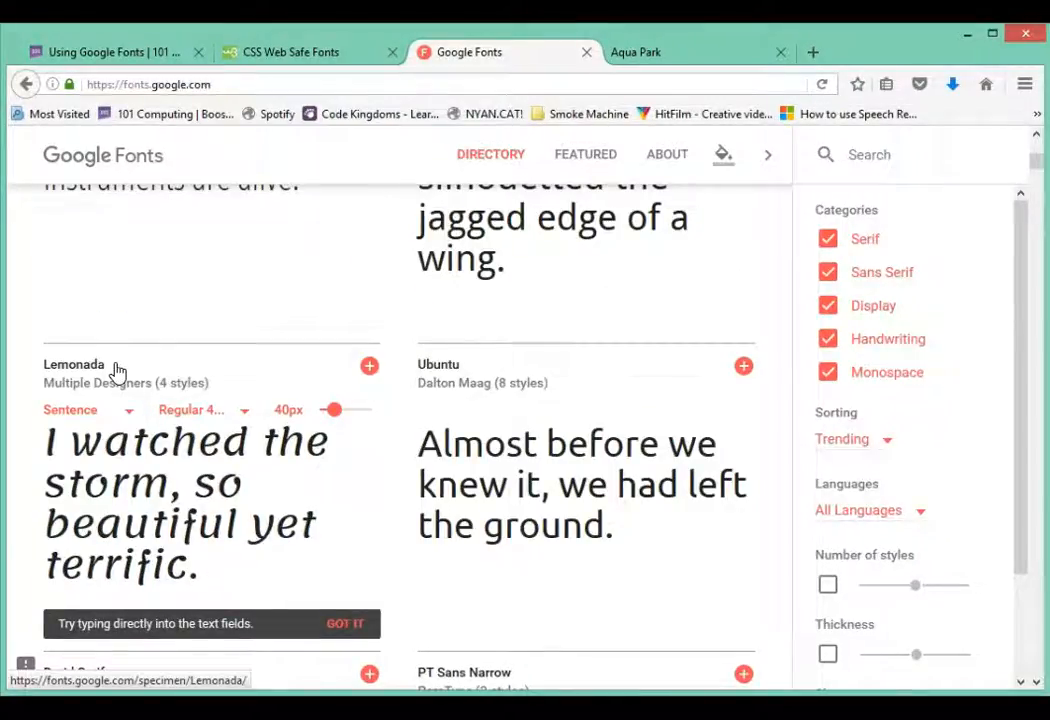
left_click(200, 480)
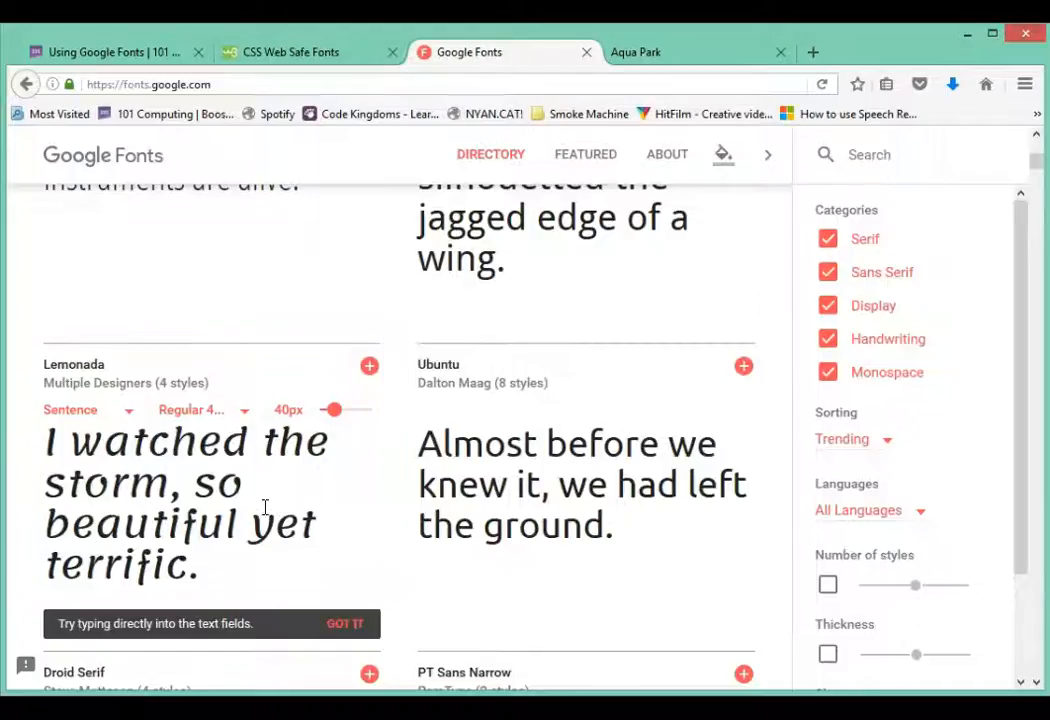
mouse_move(275, 490)
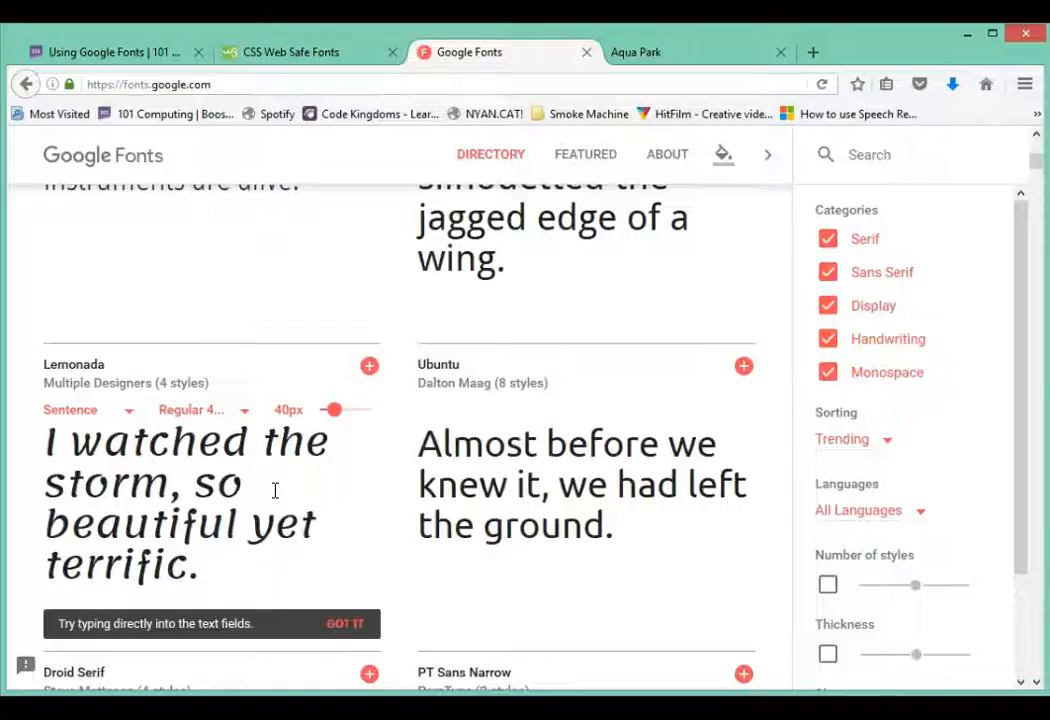
mouse_move(370, 367)
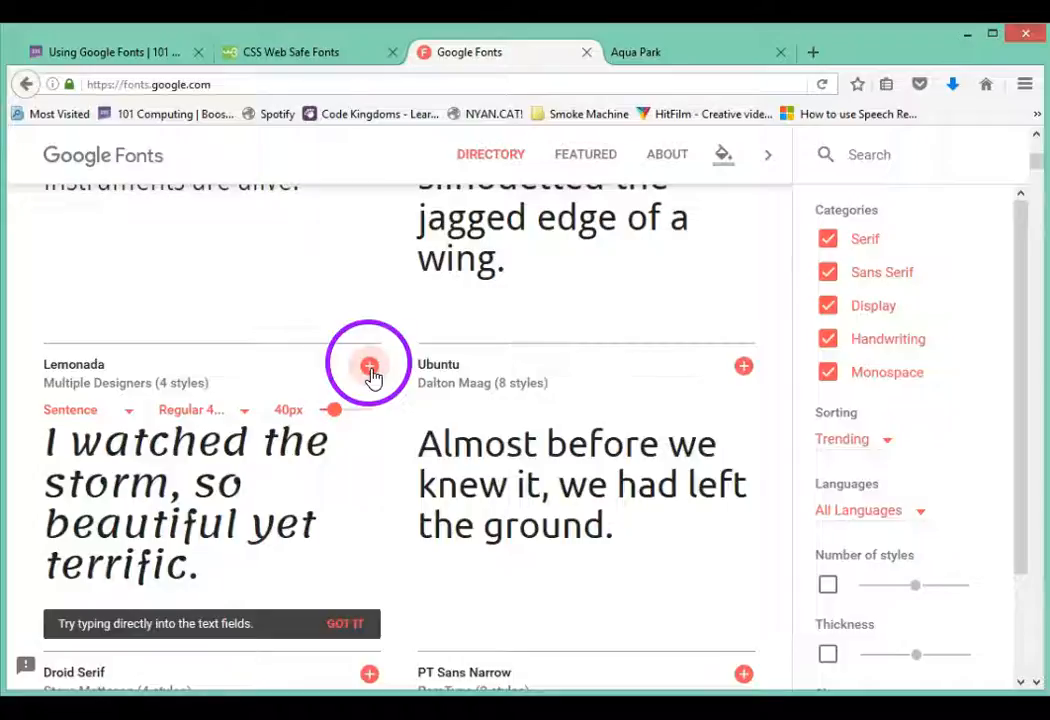
- Add Lemonada to the selected families and select its STANDARD stylesheet link code
left_click(369, 365)
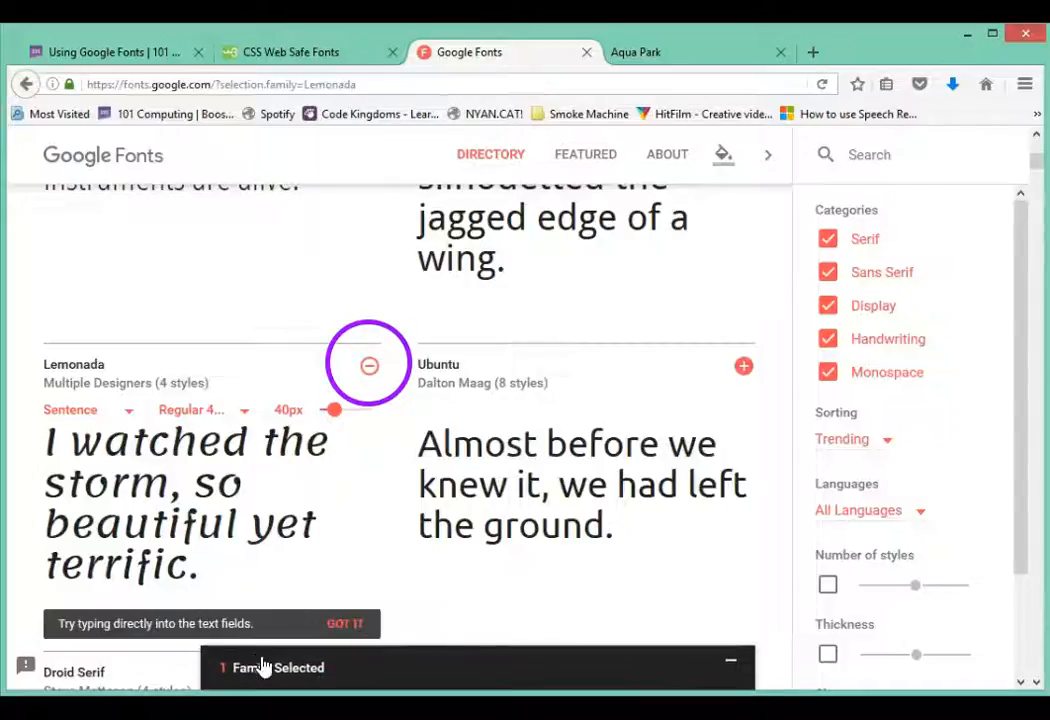
left_click(277, 667)
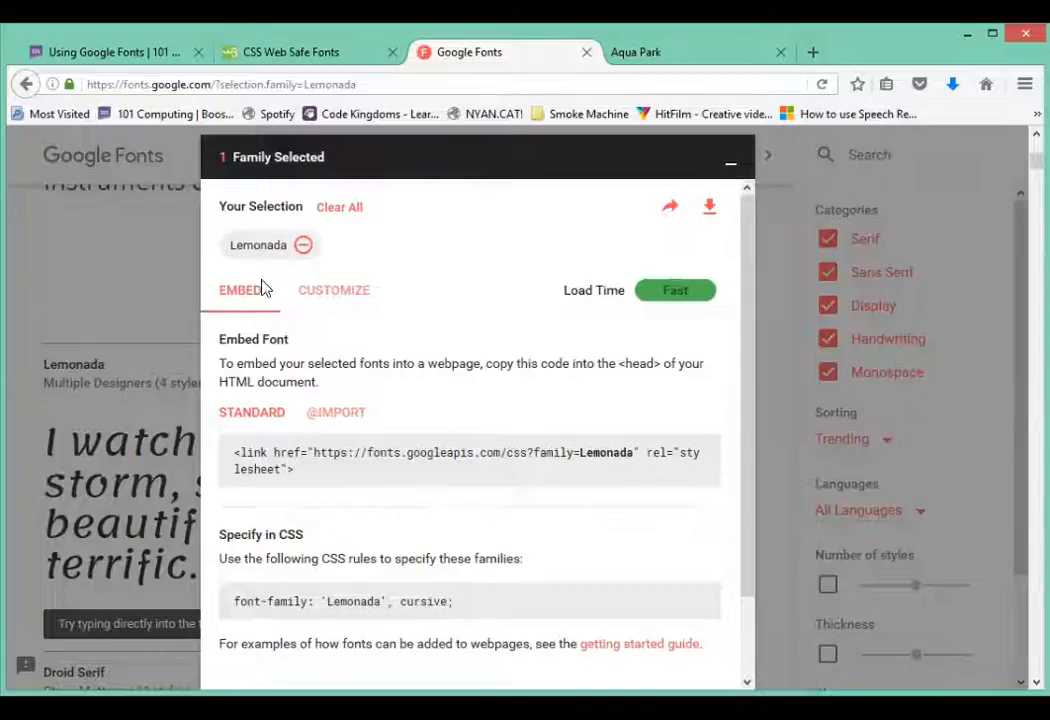
mouse_move(310, 485)
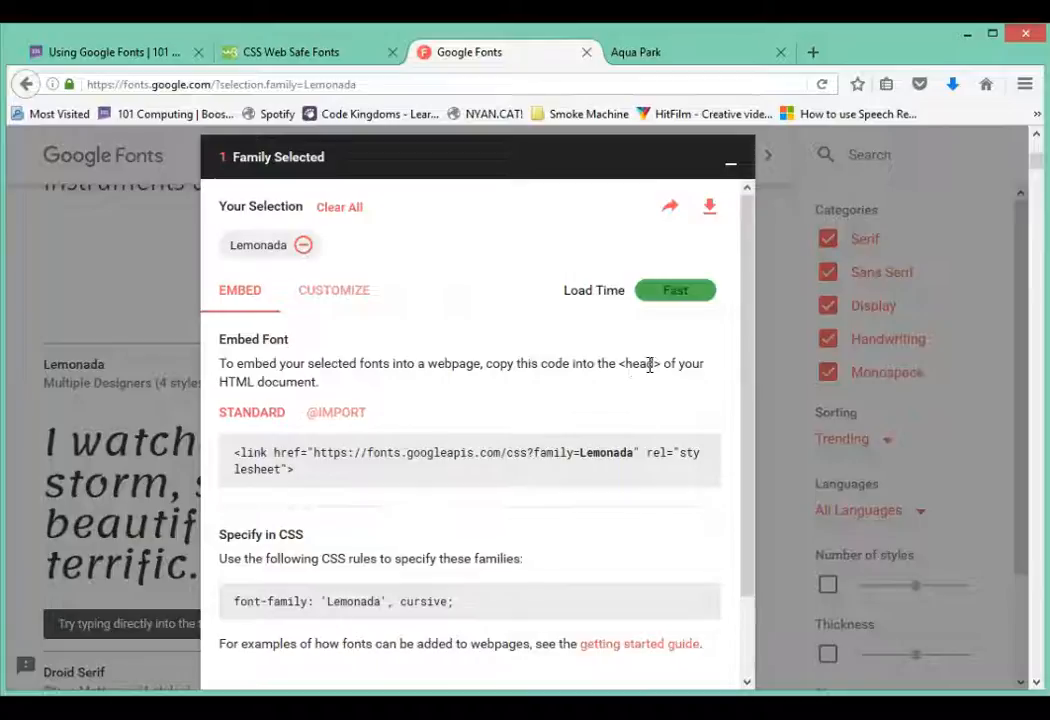
mouse_move(315, 477)
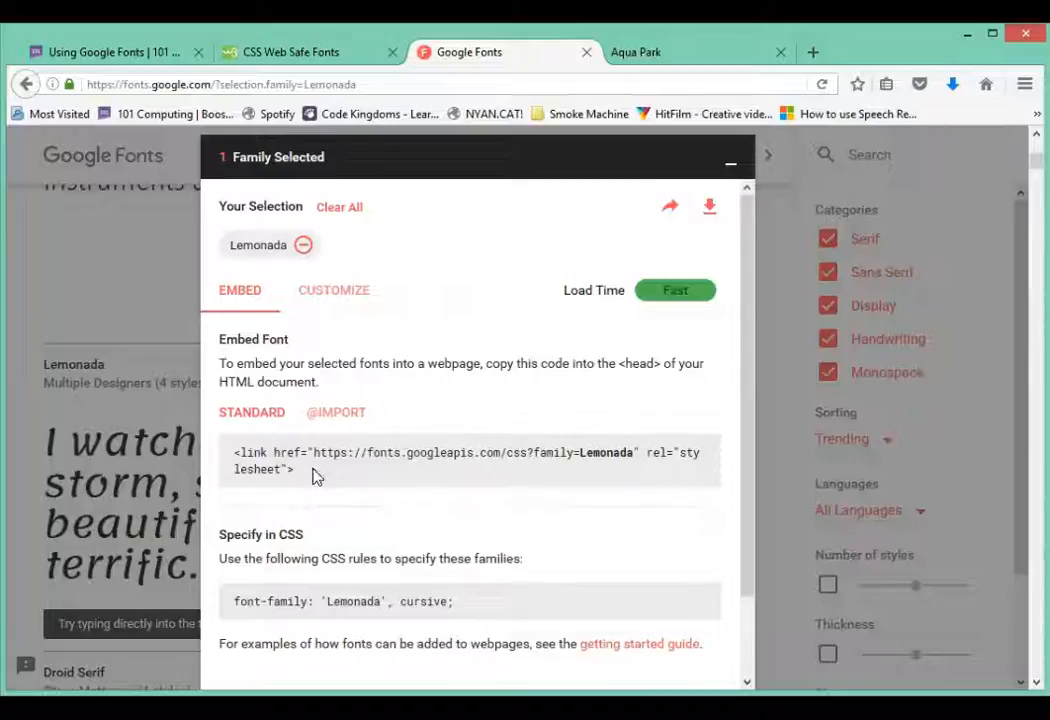
triple_click(465, 452)
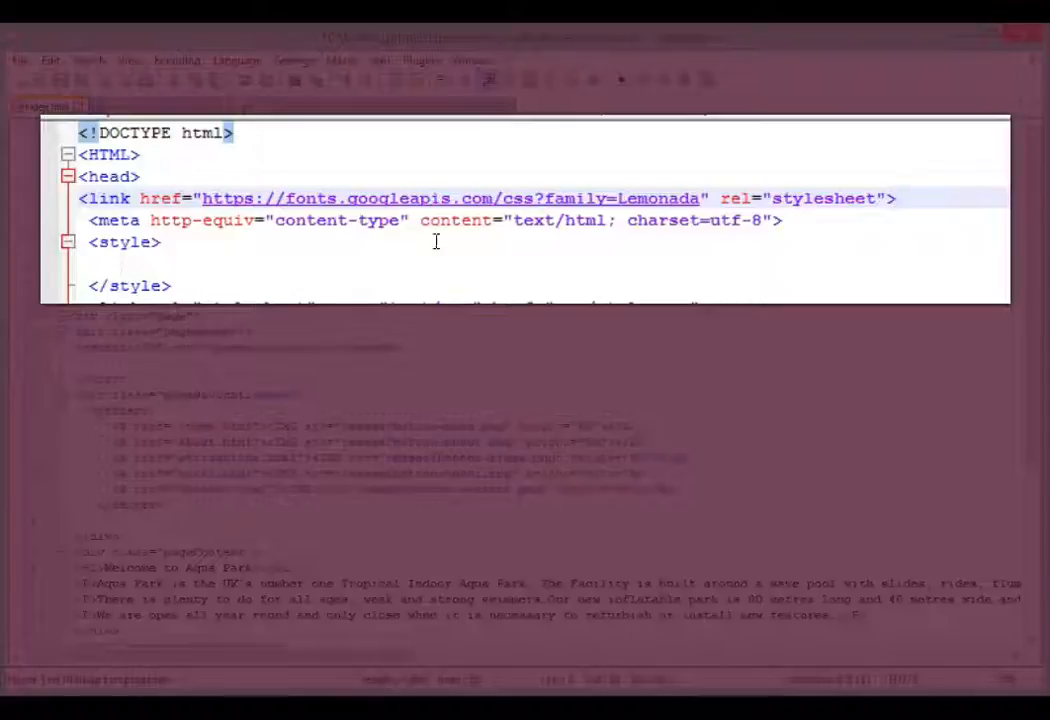
mouse_move(637, 199)
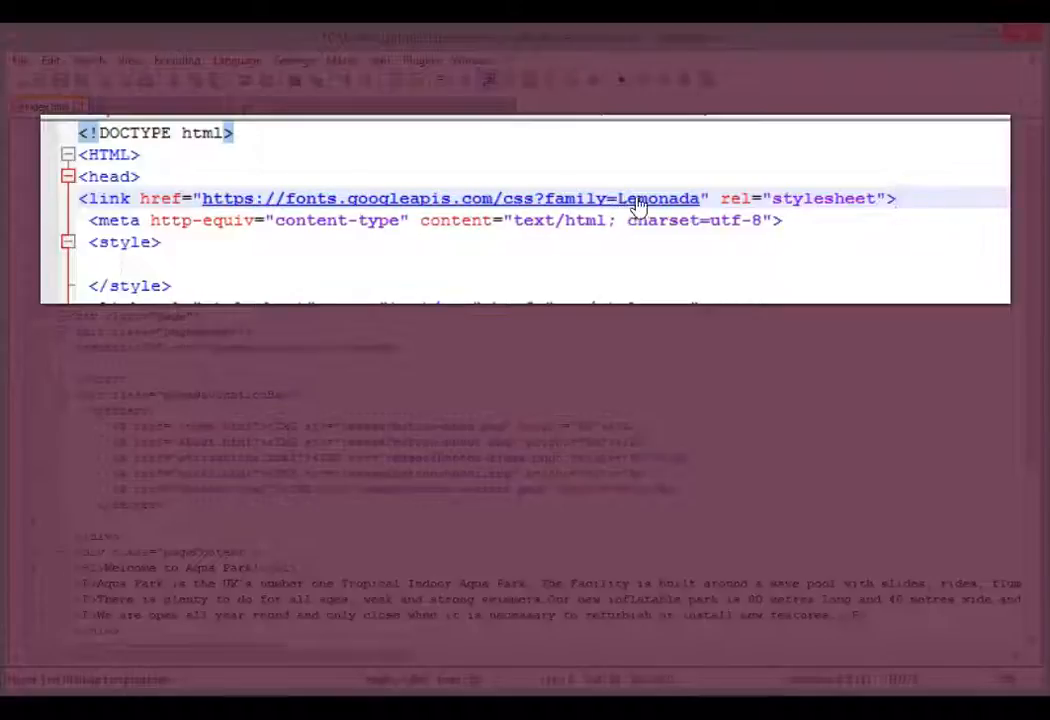
mouse_move(685, 208)
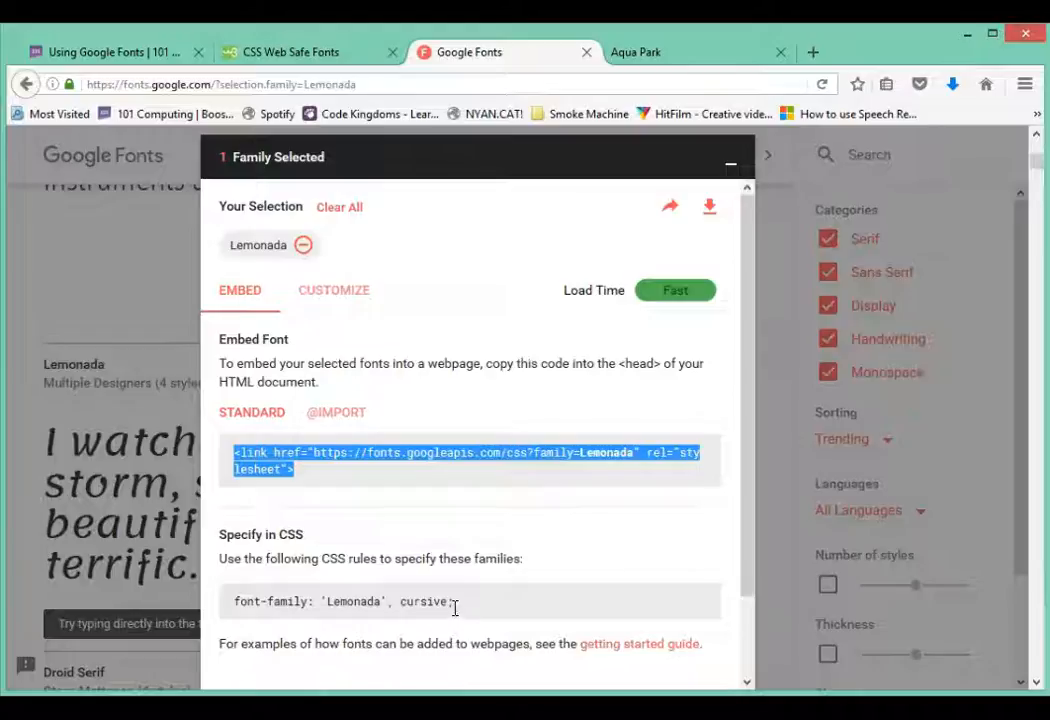
- Select the "font-family: 'Lemonada', cursive;" rule and bring up its copy menu
triple_click(340, 601)
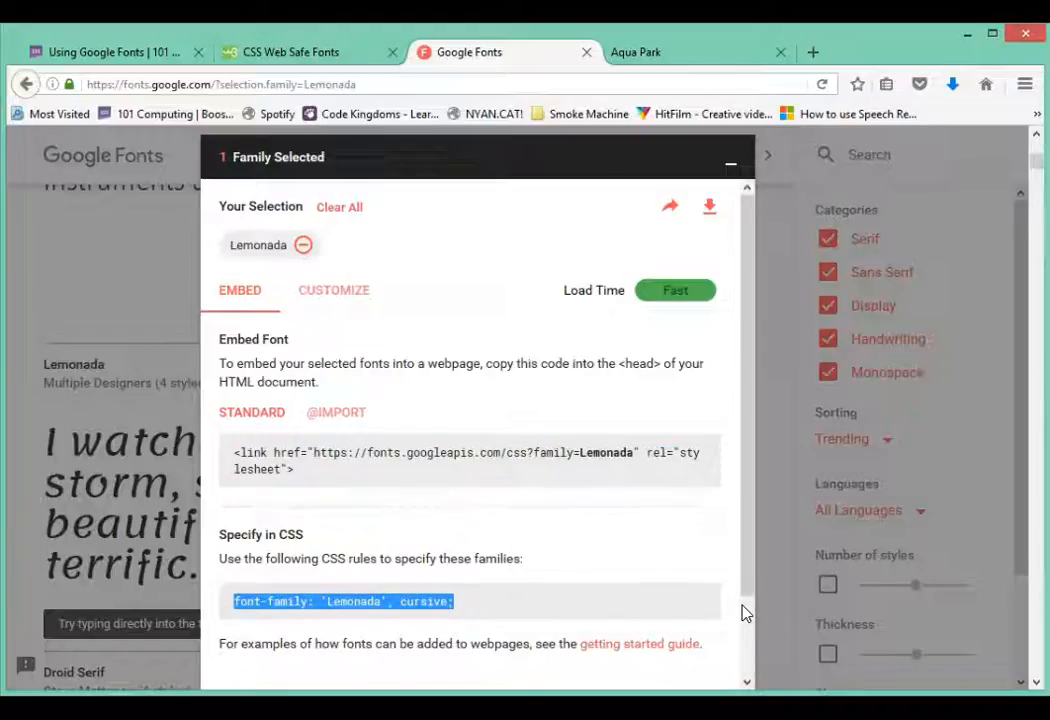
right_click(275, 601)
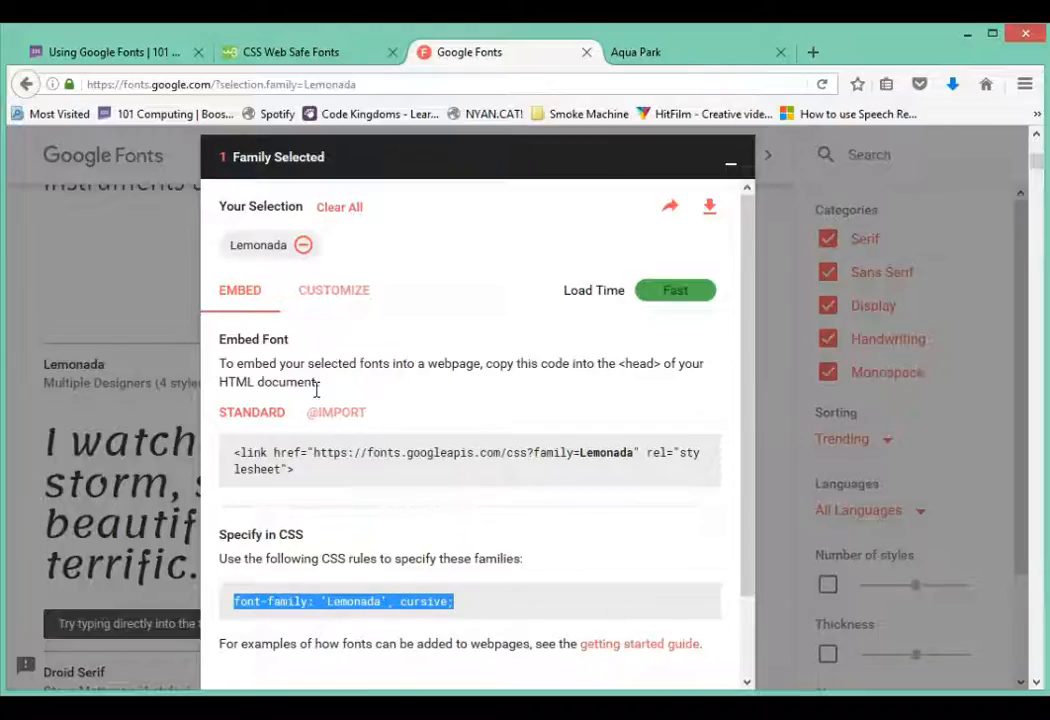
mouse_move(765, 688)
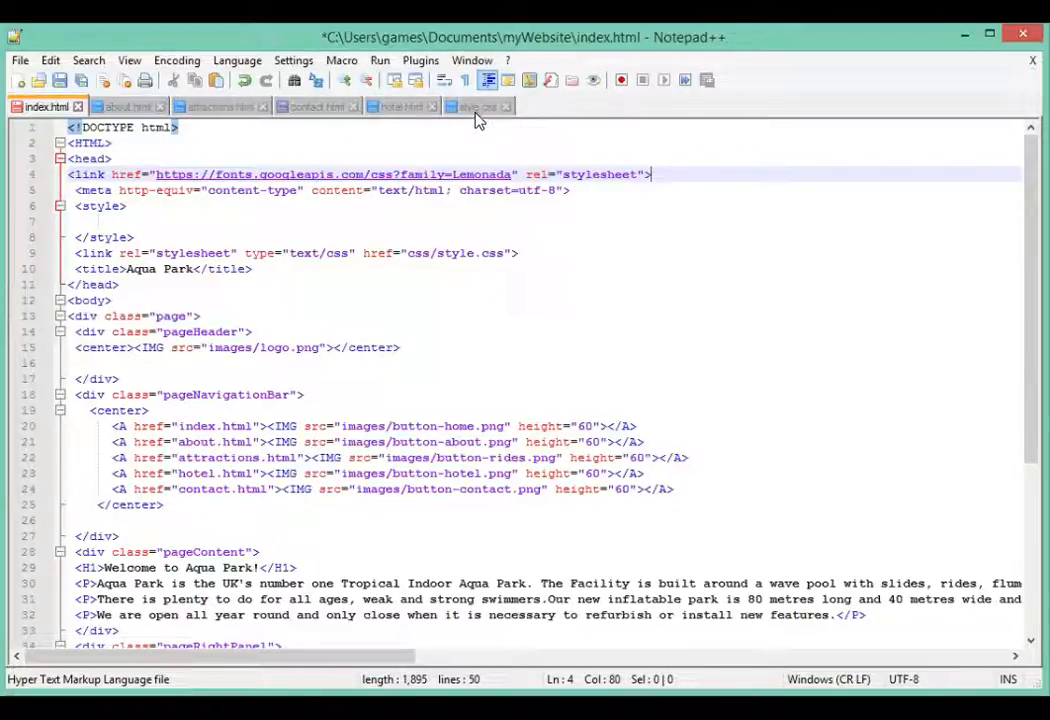
- Add an H1 rule with font-family 'Lemonada', cursive to index.html's style block
left_click(477, 107)
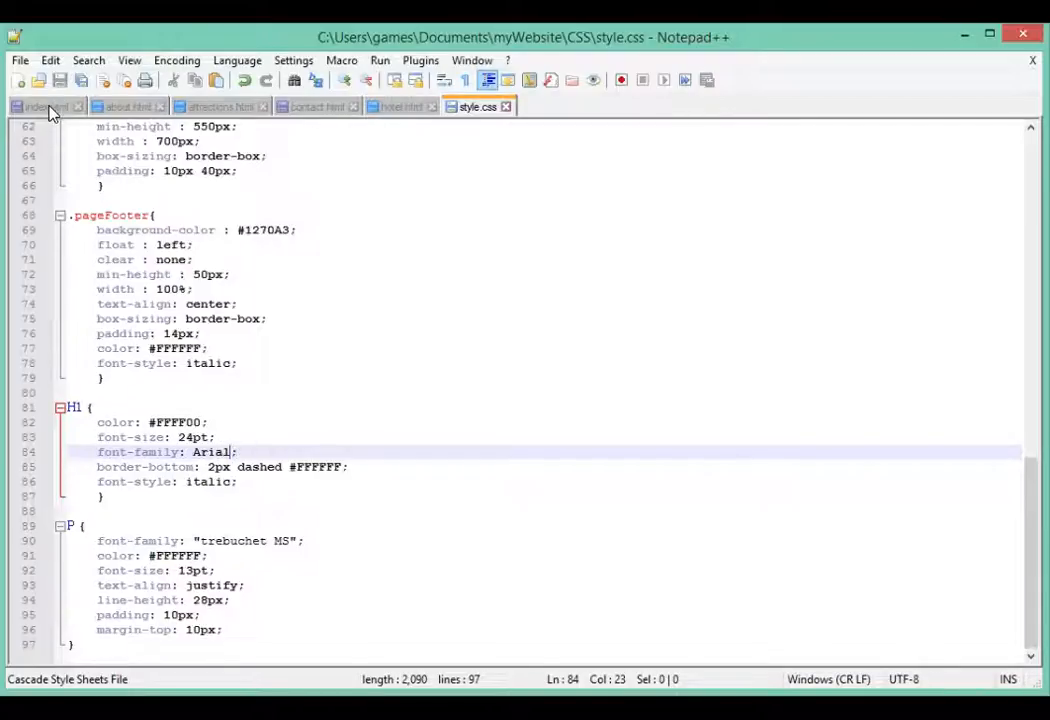
left_click(42, 107)
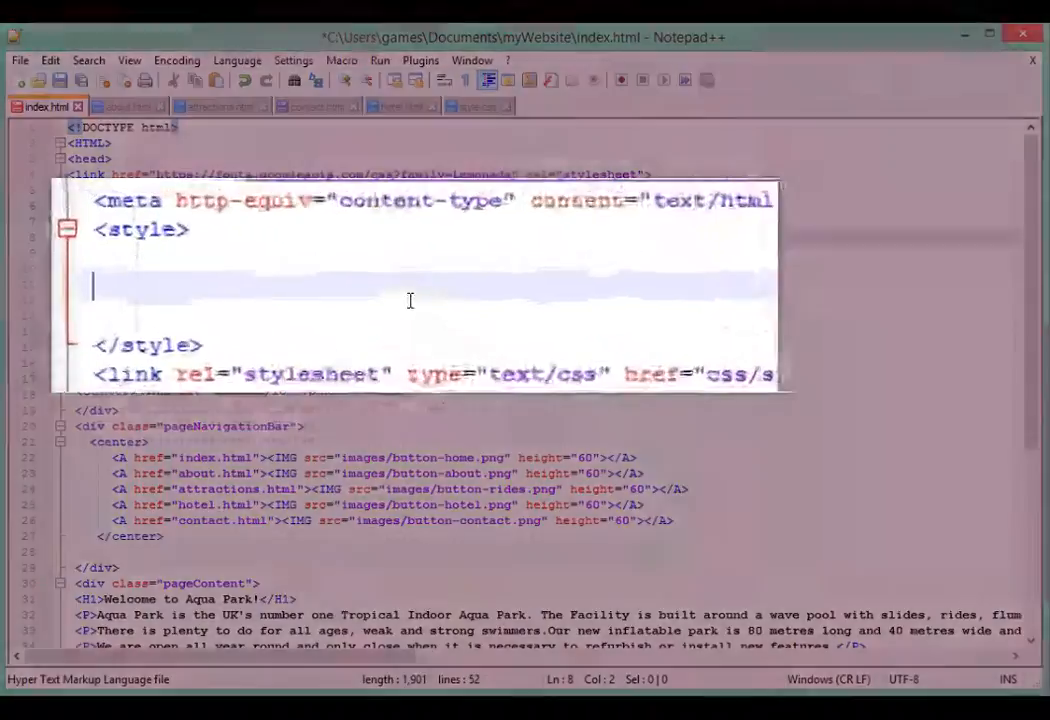
type("H1 {")
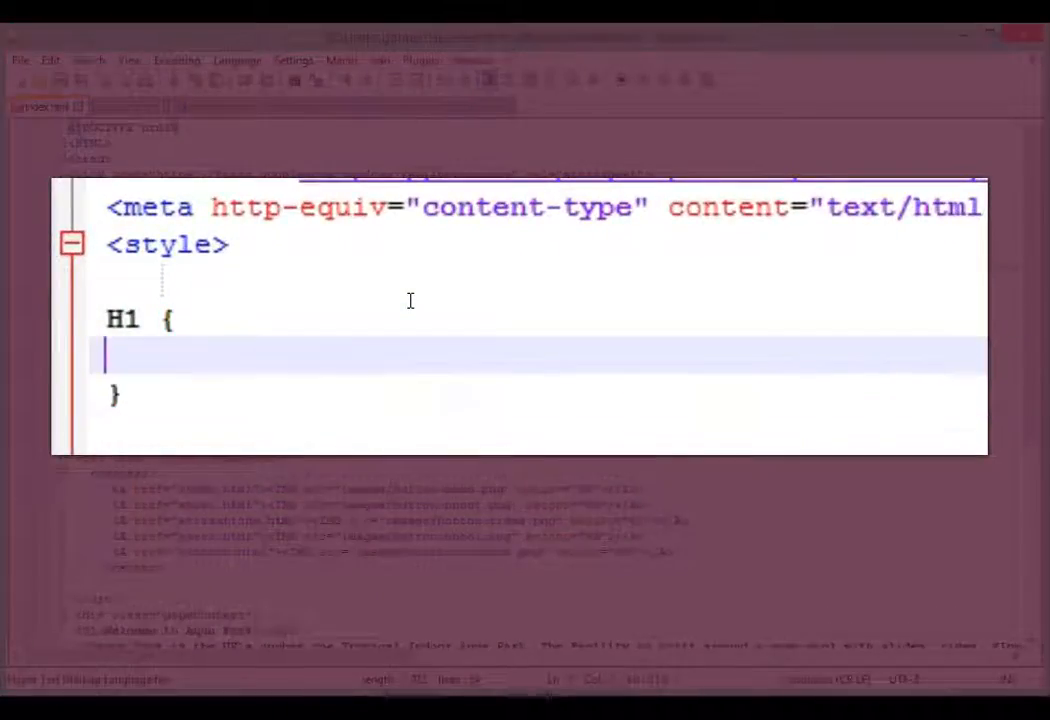
type("font-family: 'Lemonada', cursive;")
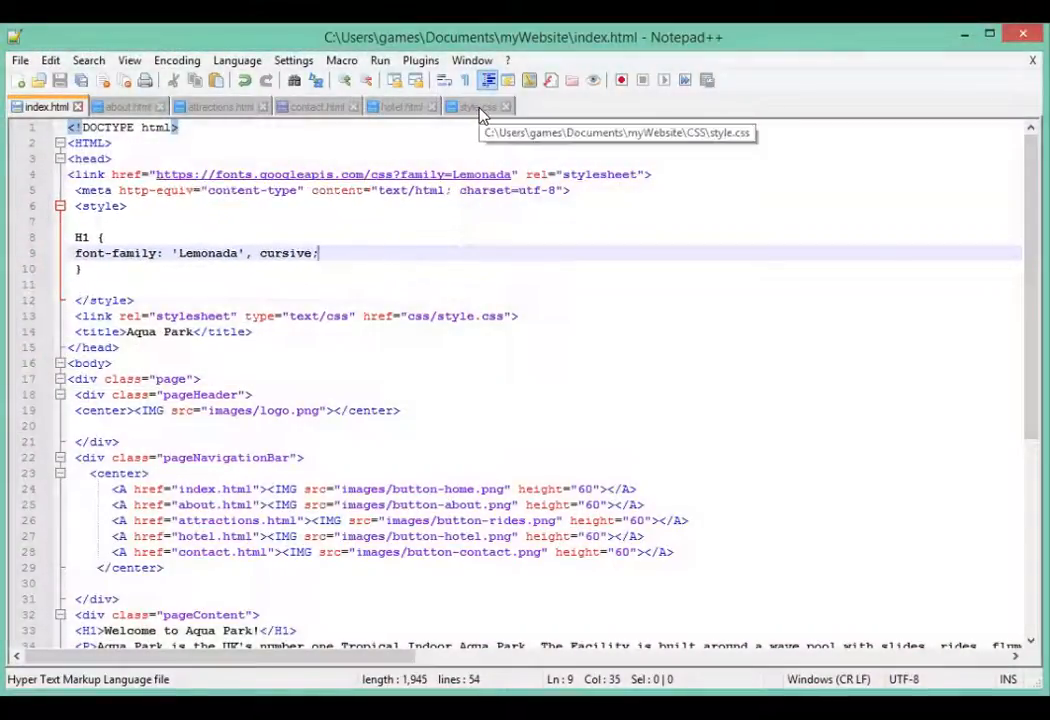
- Replace Arial with 'Lemonada', cursive in style.css's H1 rule and save the stylesheet
left_click(477, 107)
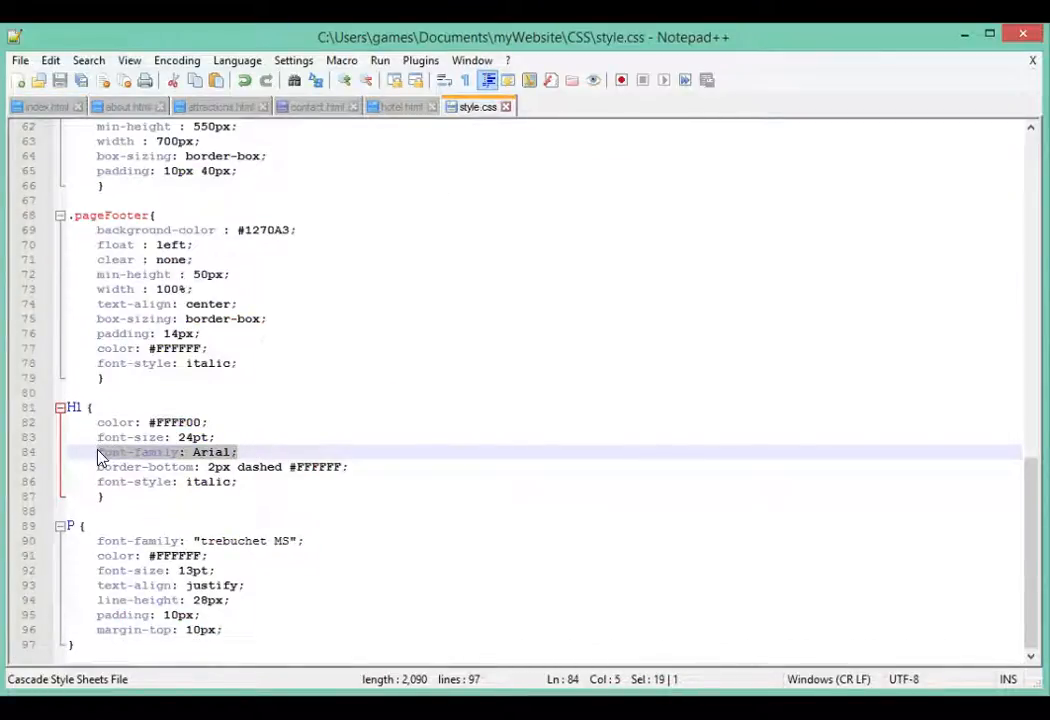
type("'Lemonada', cursive;")
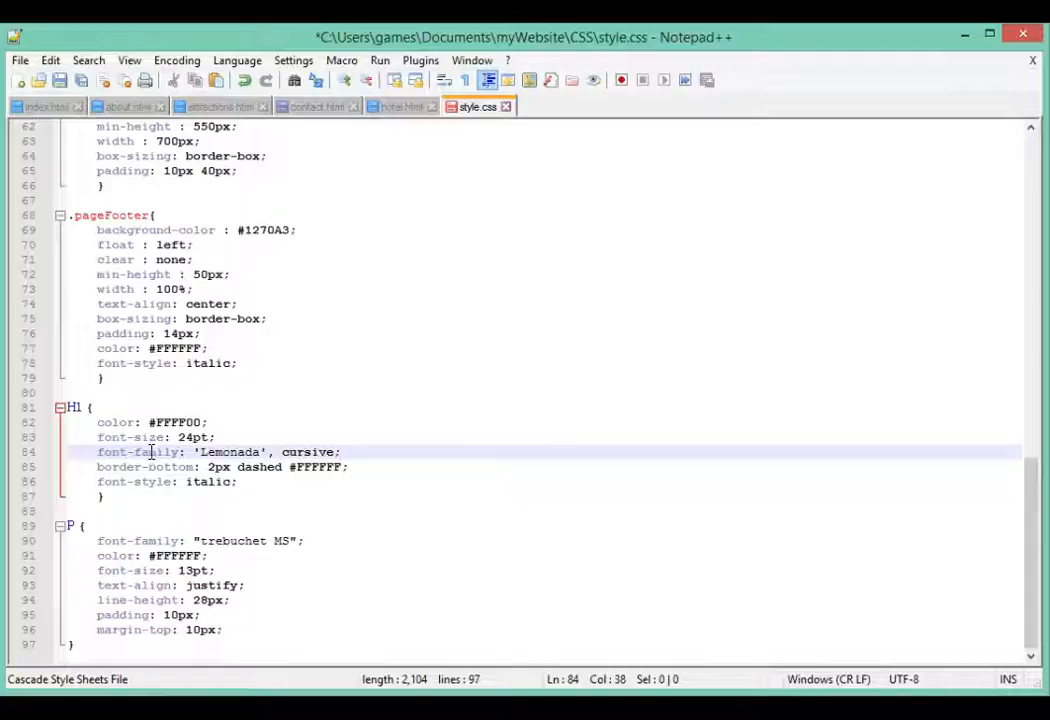
mouse_move(285, 428)
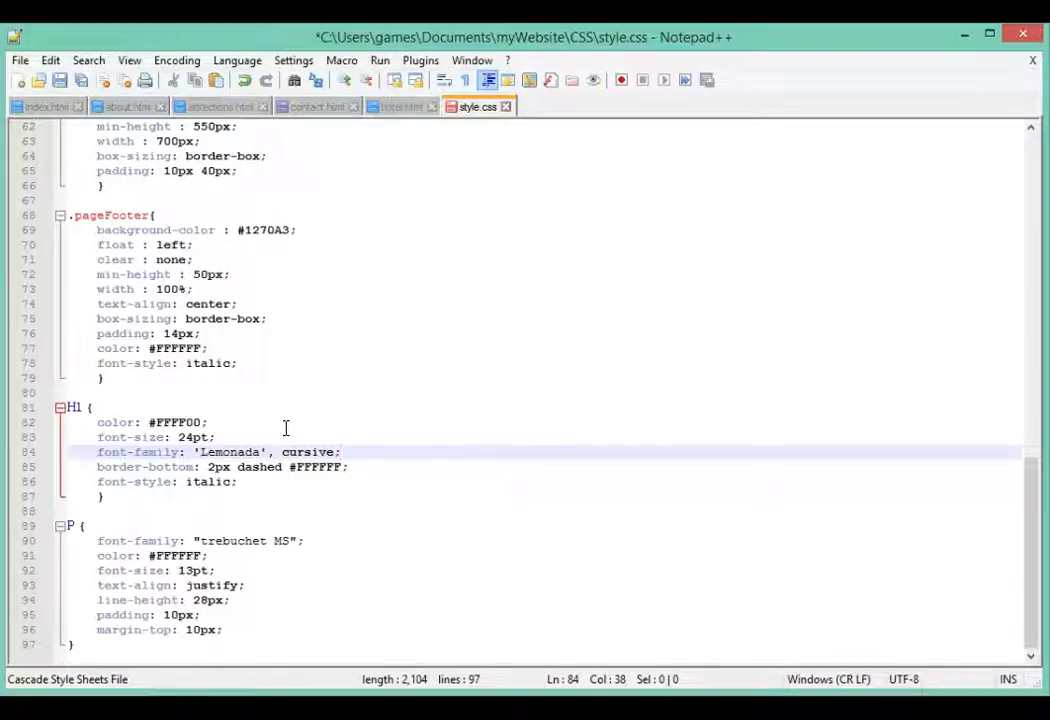
key("ctrl+s")
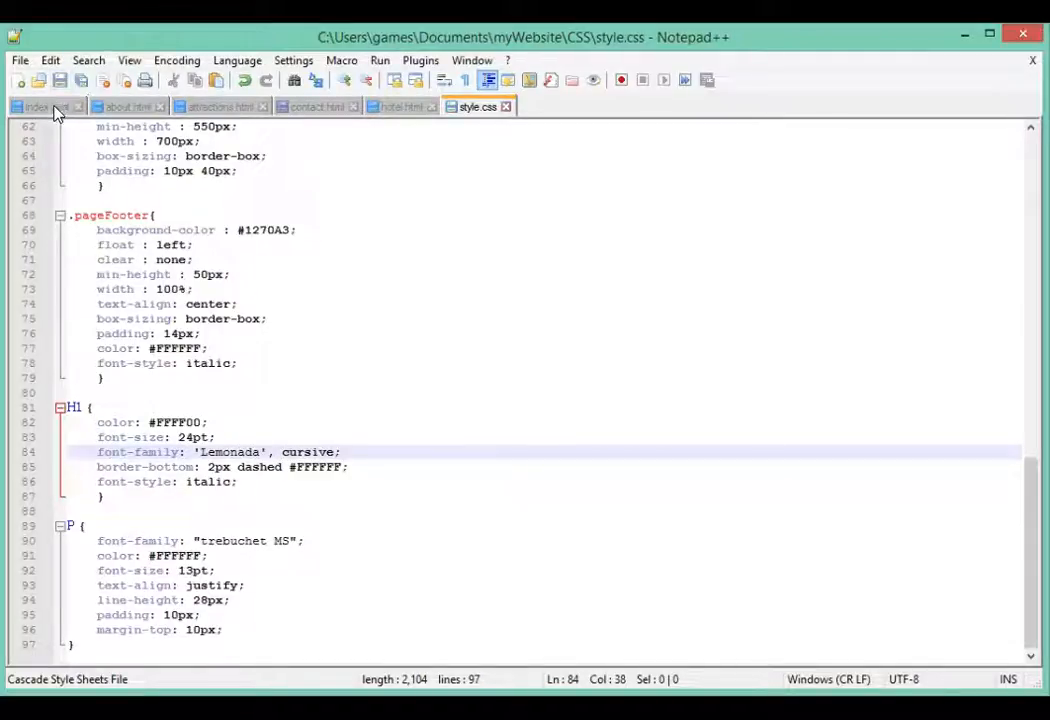
left_click(42, 106)
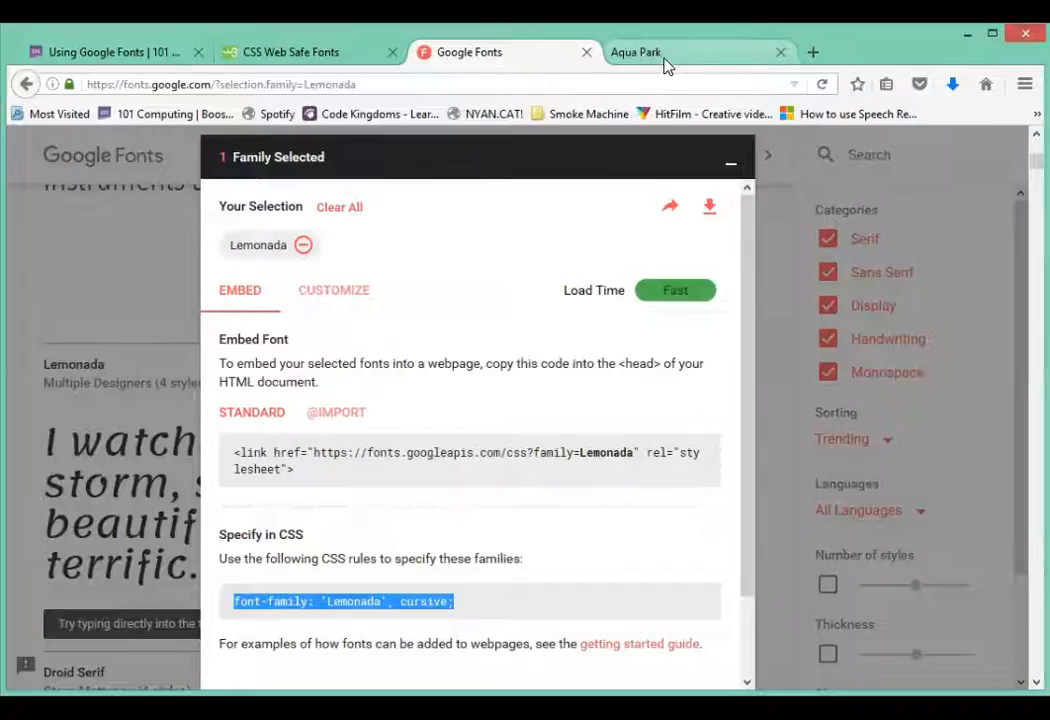
- Switch to the Aqua Park page and highlight the welcome text to inspect its font
left_click(635, 52)
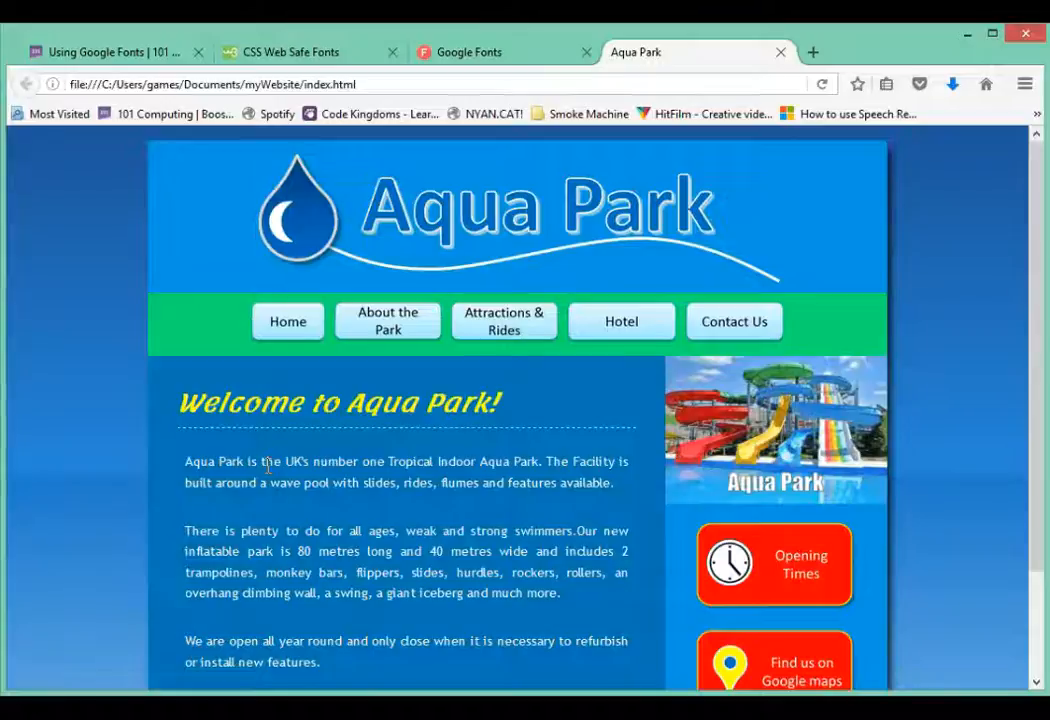
left_click_drag(185, 461, 371, 482)
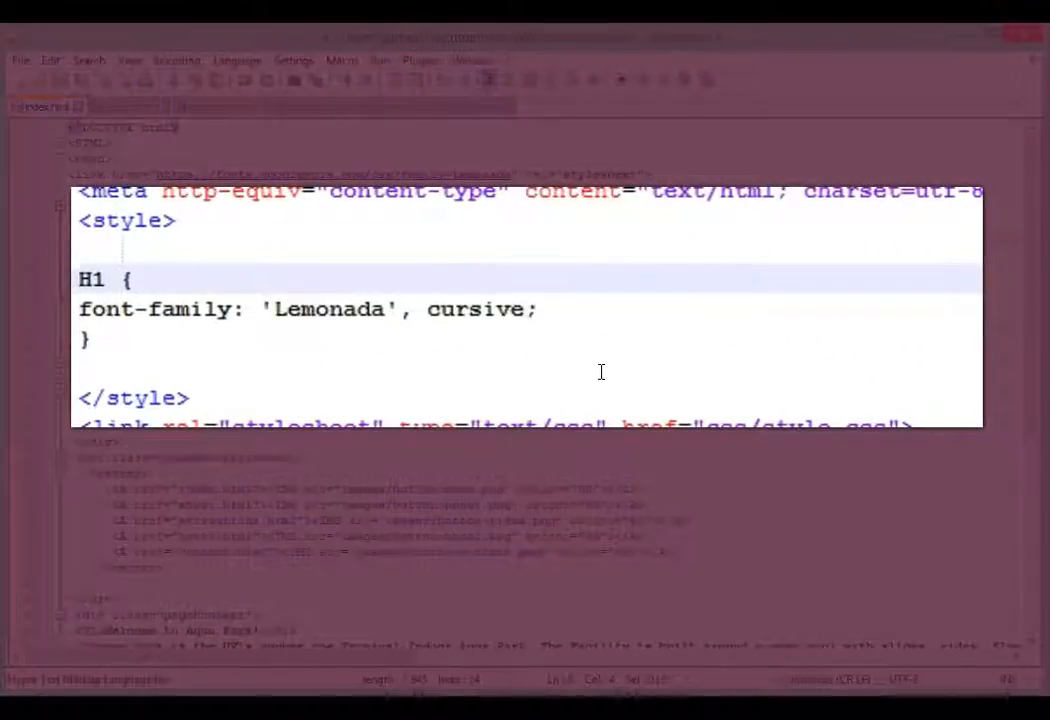
- Extend index.html's H1 selector to BODY, H1, P and save
type("BODY")
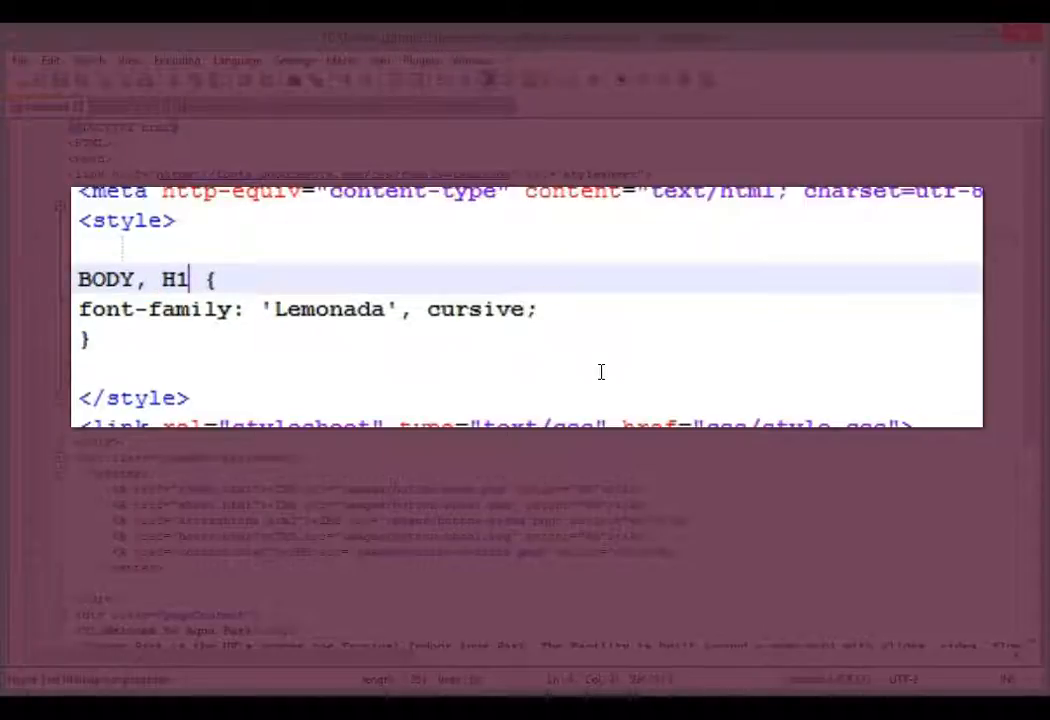
type(", P")
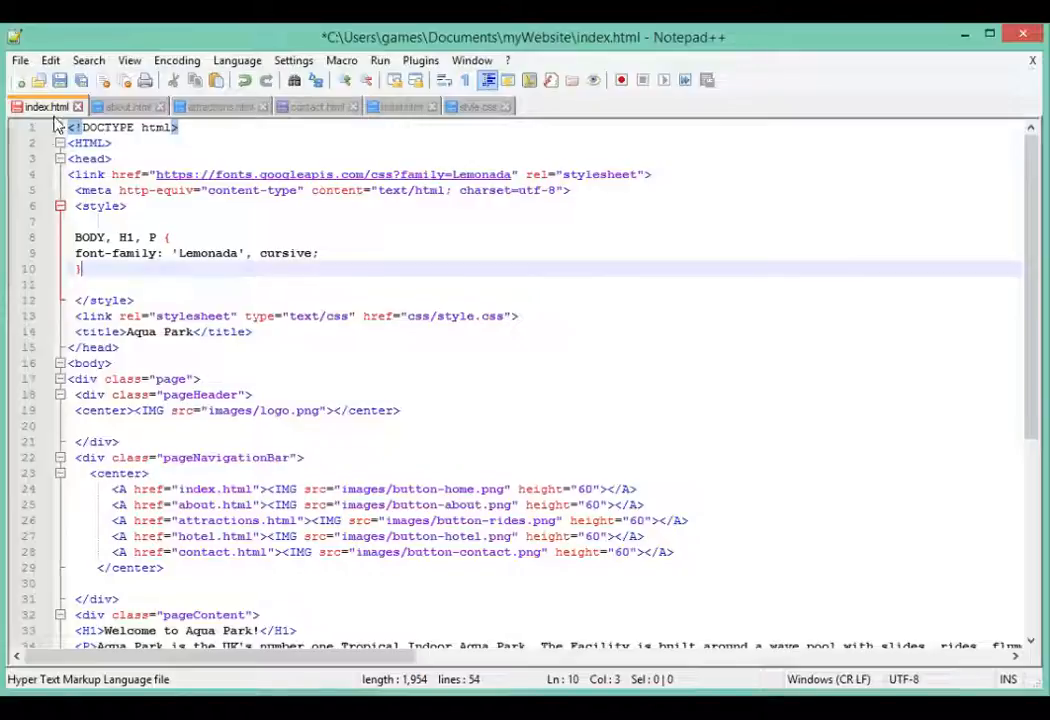
key("ctrl+s")
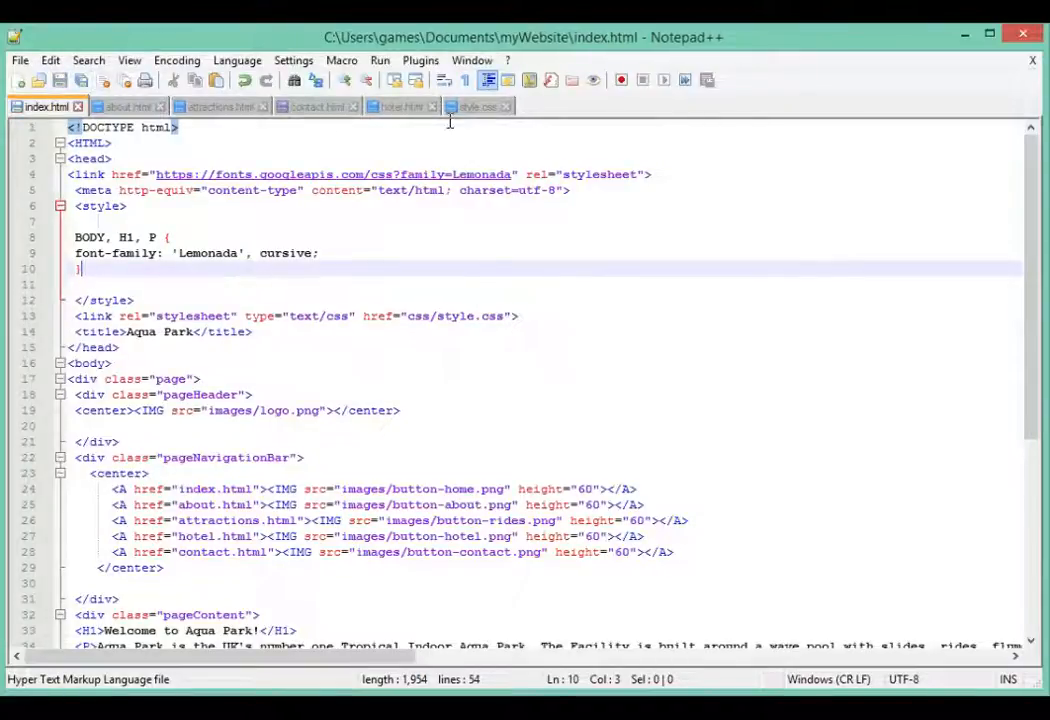
- Replace trebuchet MS and arial with 'Lemonada', cursive in style.css's BODY and P rules
left_click(477, 106)
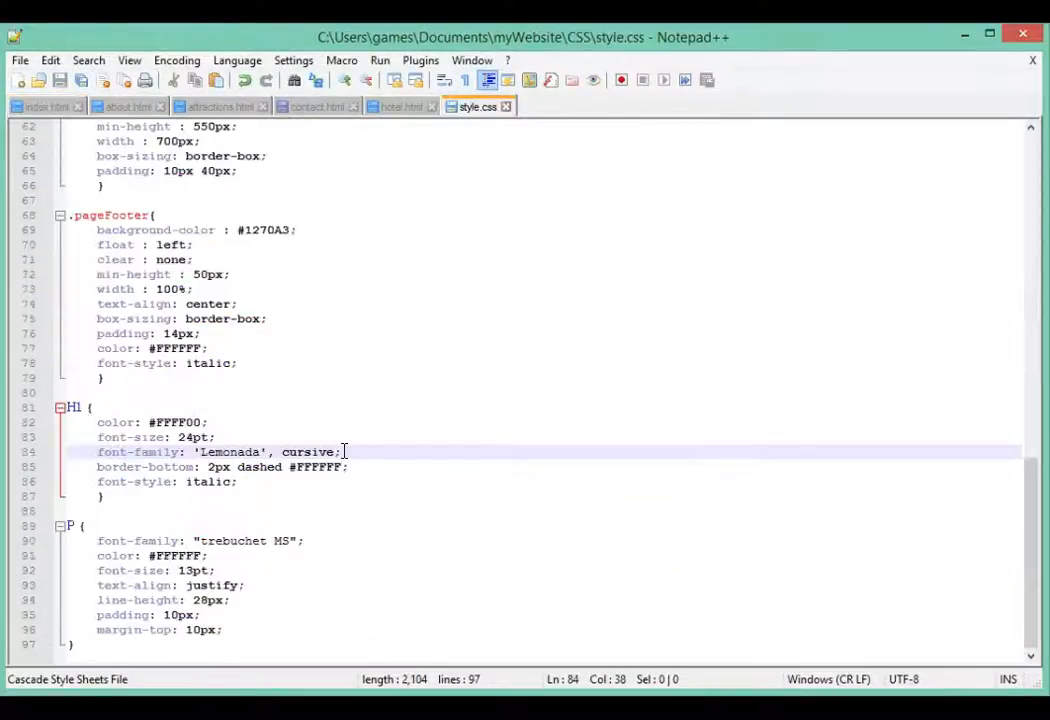
left_click(133, 540)
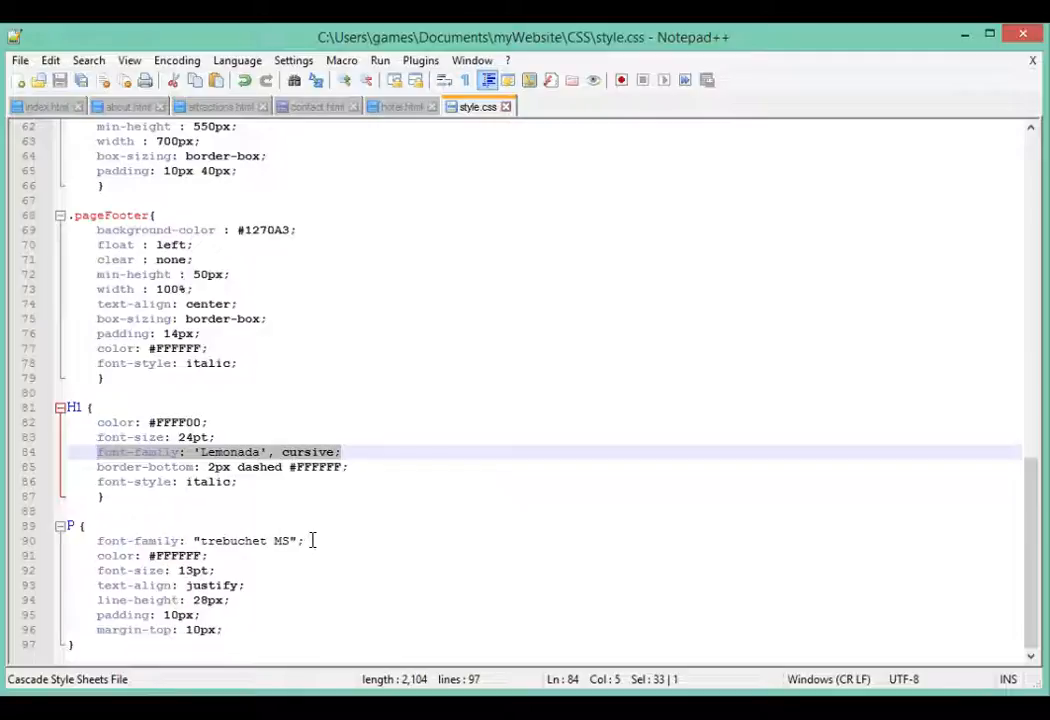
type("'Lemonada', cursive;")
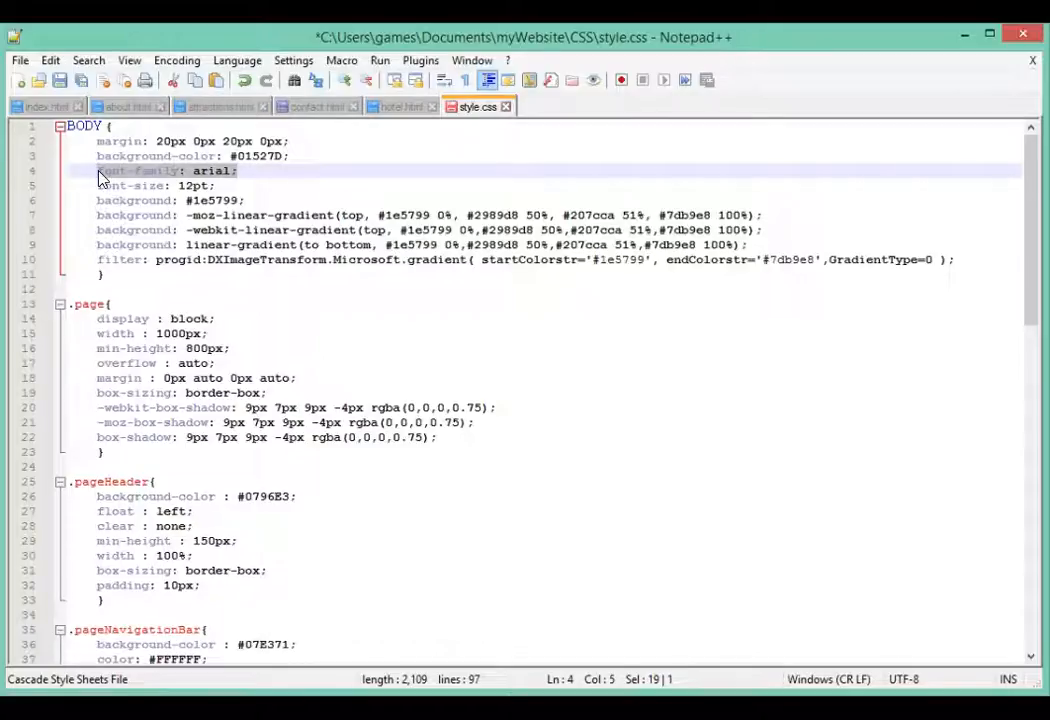
type("'Lemonada', cursive")
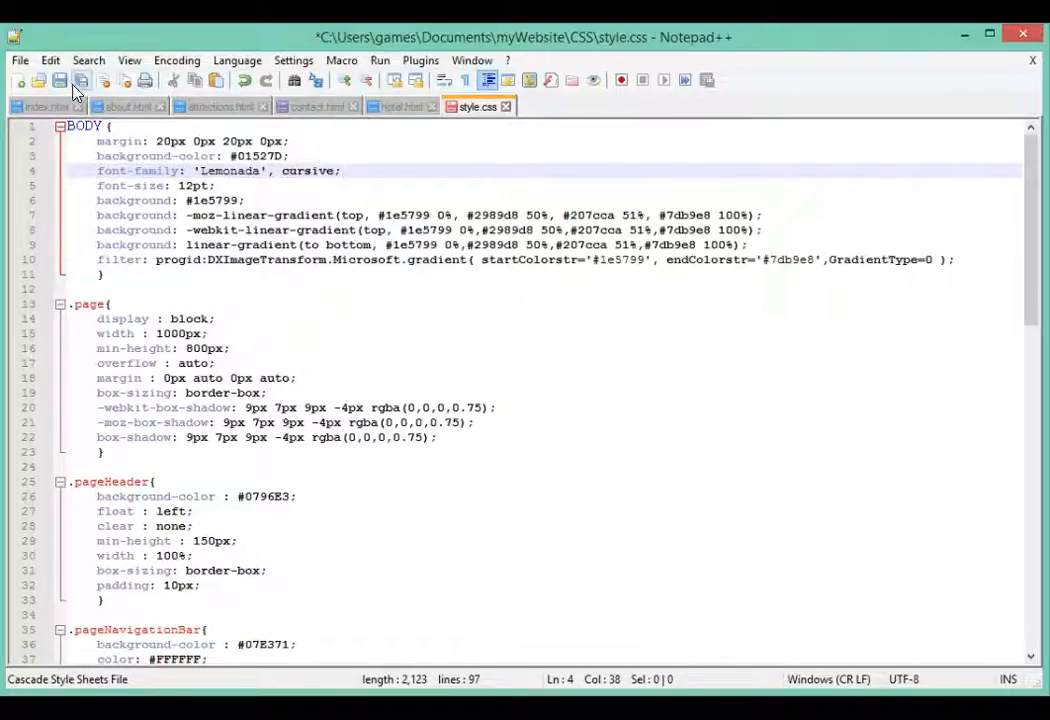
left_click(40, 106)
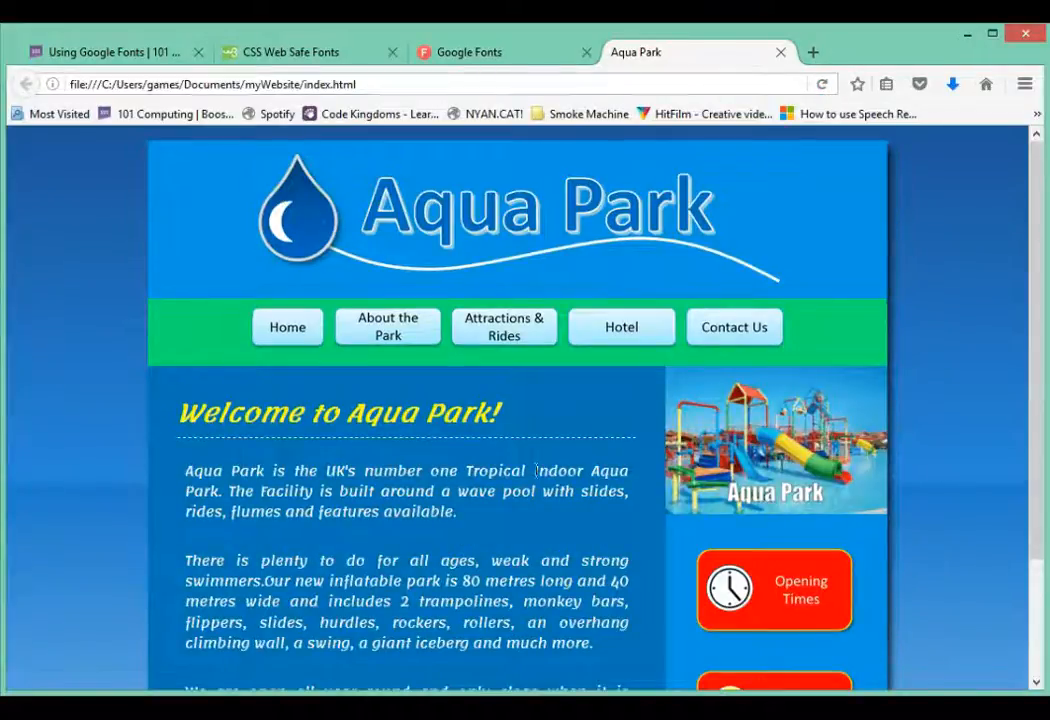
- Scroll down and back up the reloaded Aqua Park page to check paragraphs and footer in Lemonada
scroll("down", 3)
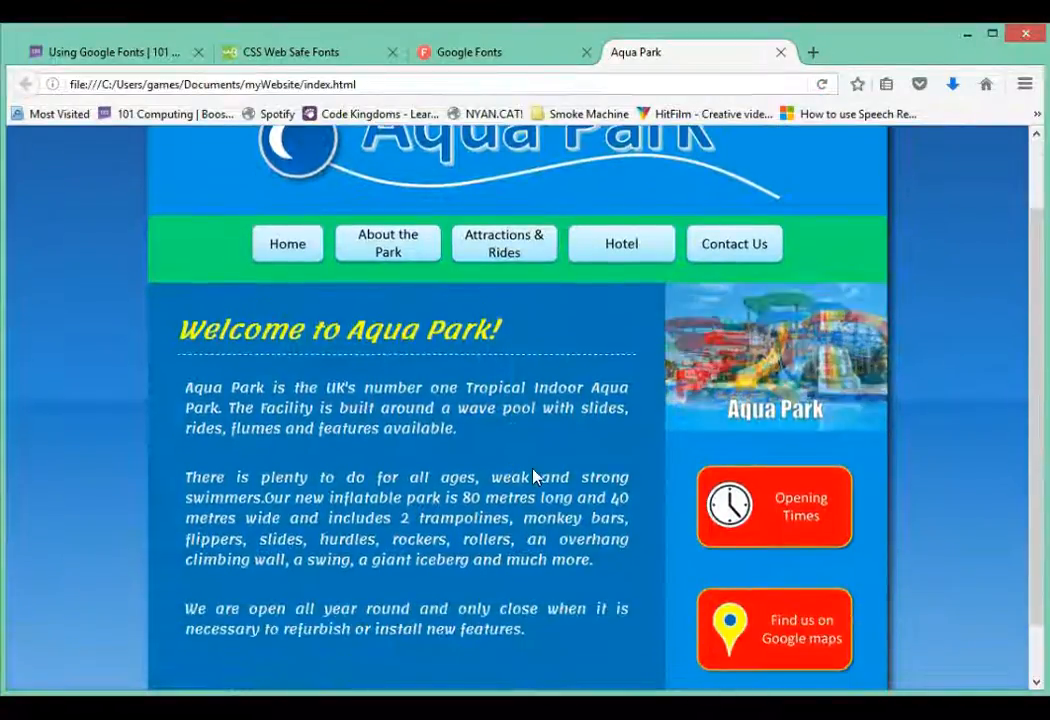
scroll("down", 3)
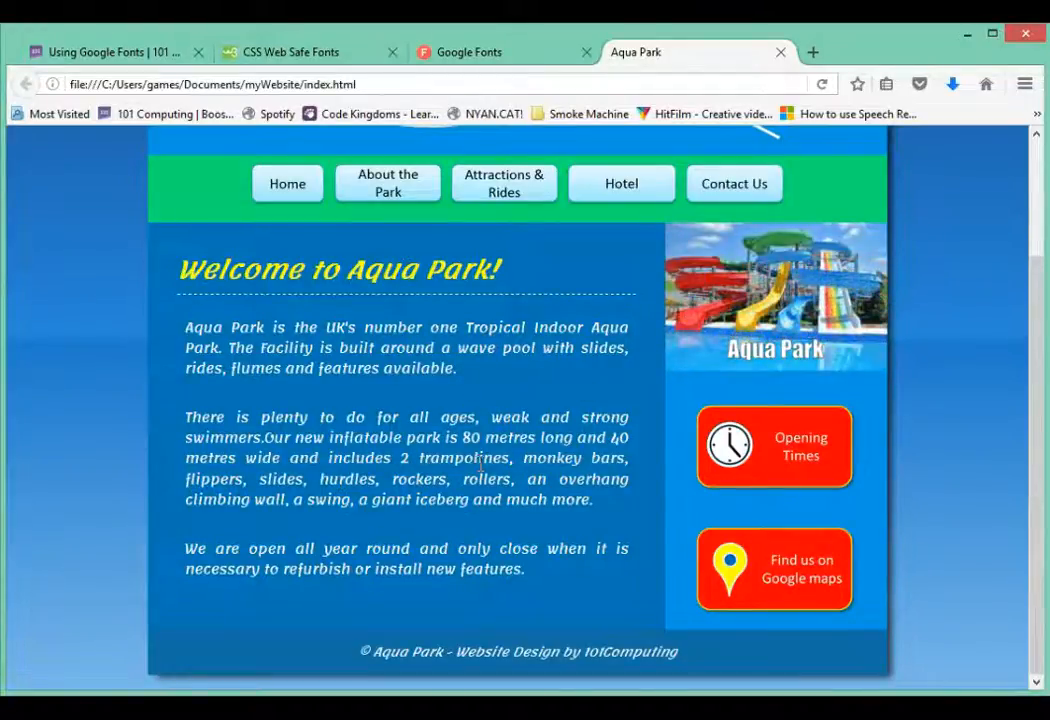
scroll("up", 3)
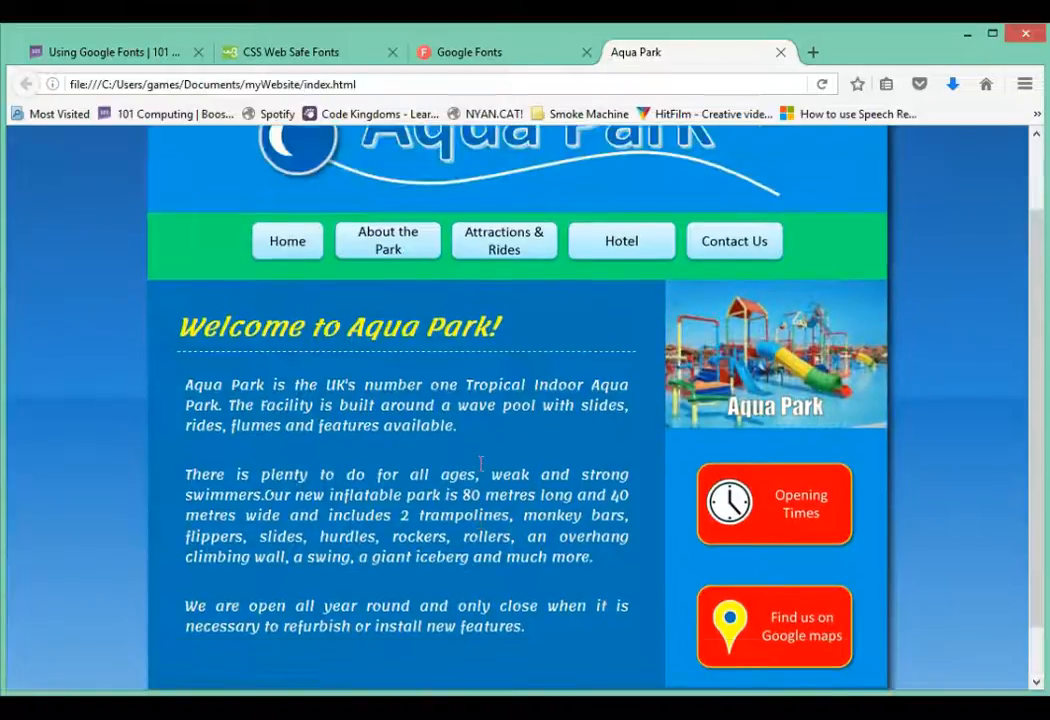
scroll("up", 3)
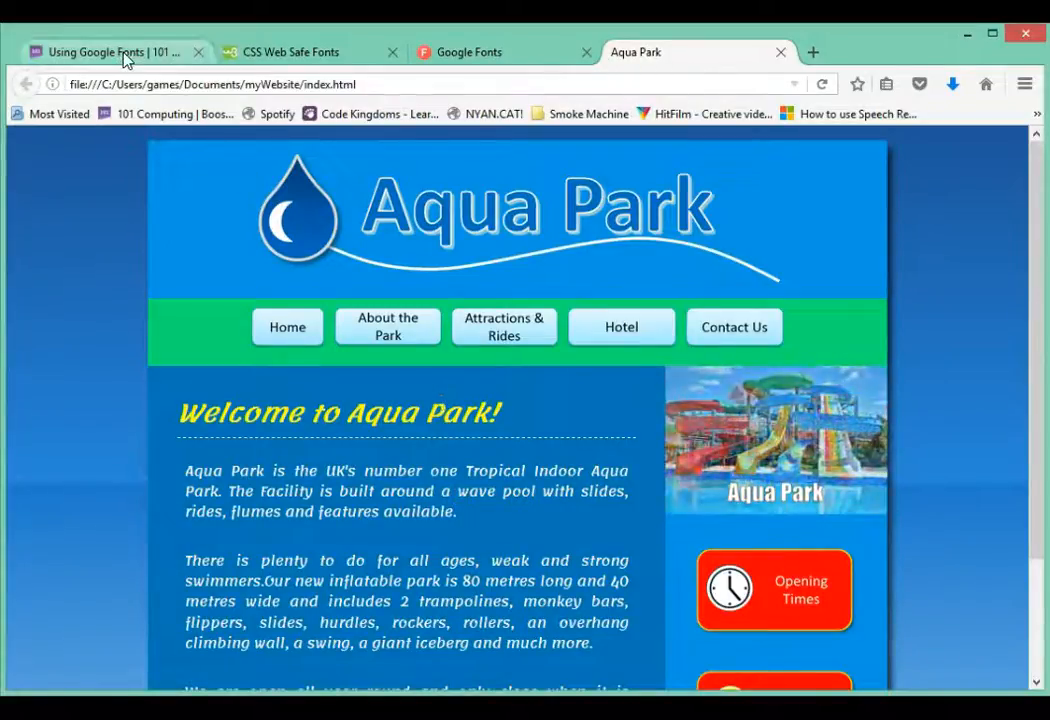
- Review the 101computing Using Google Fonts HTML & CSS code section, then return to the top
left_click(110, 52)
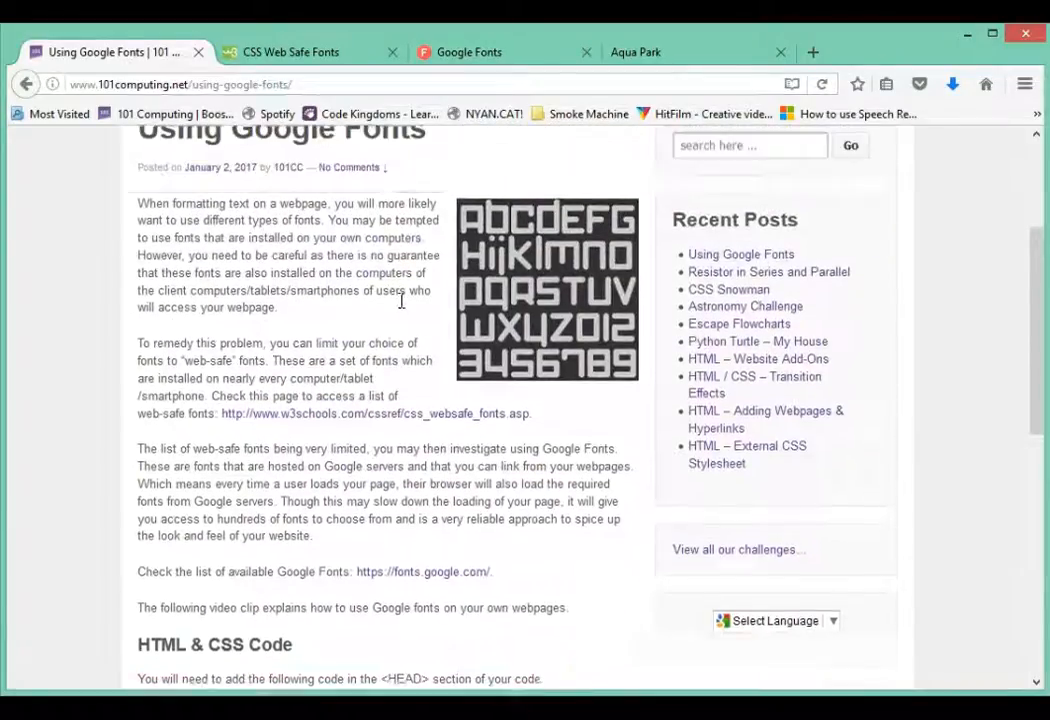
scroll("down", 3)
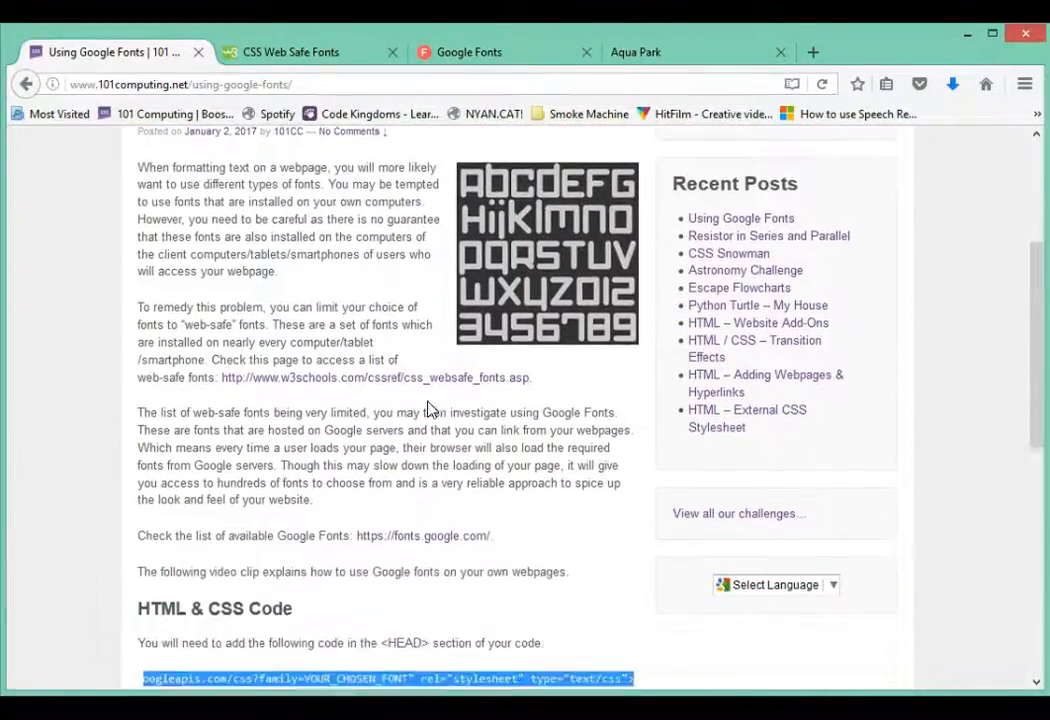
scroll("down", 3)
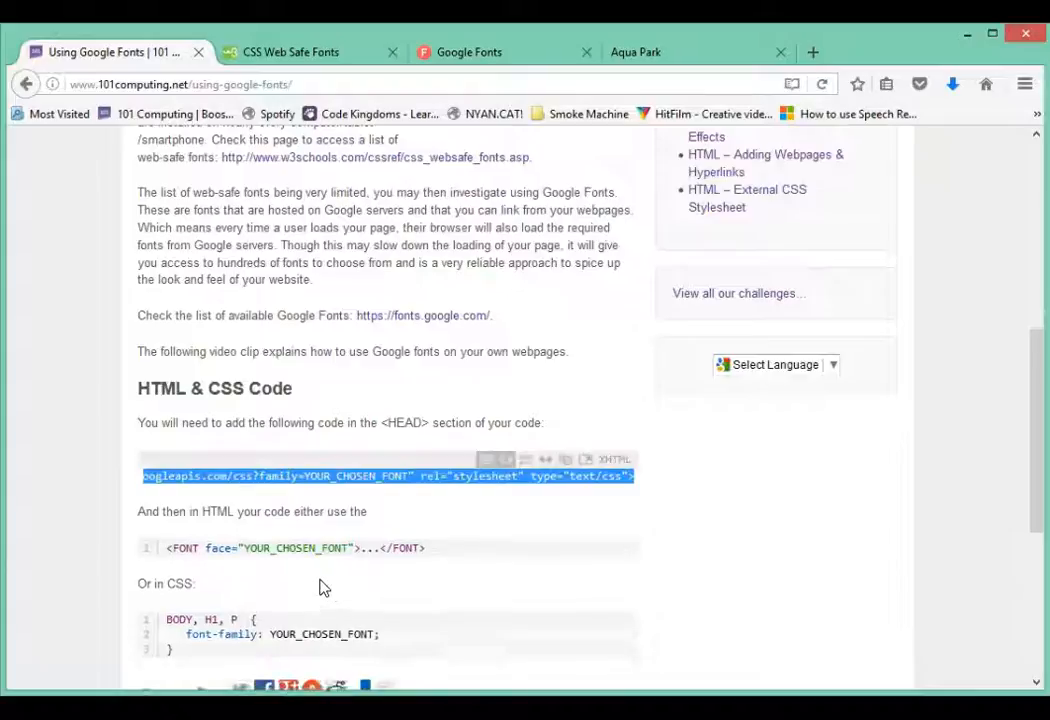
scroll("down", 3)
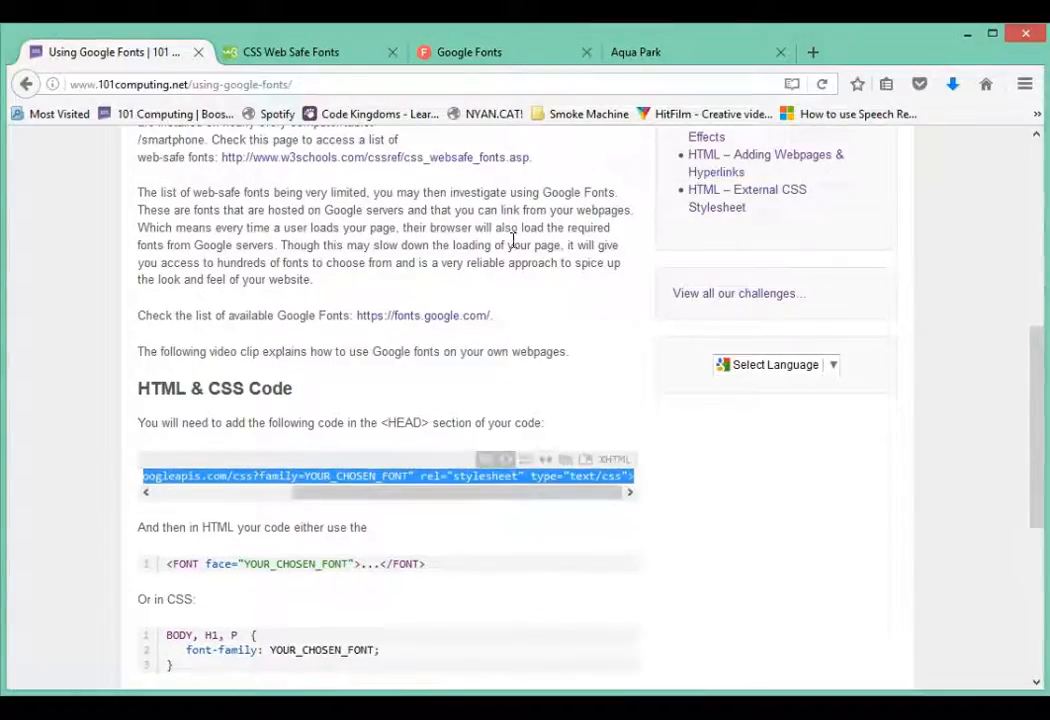
mouse_move(535, 280)
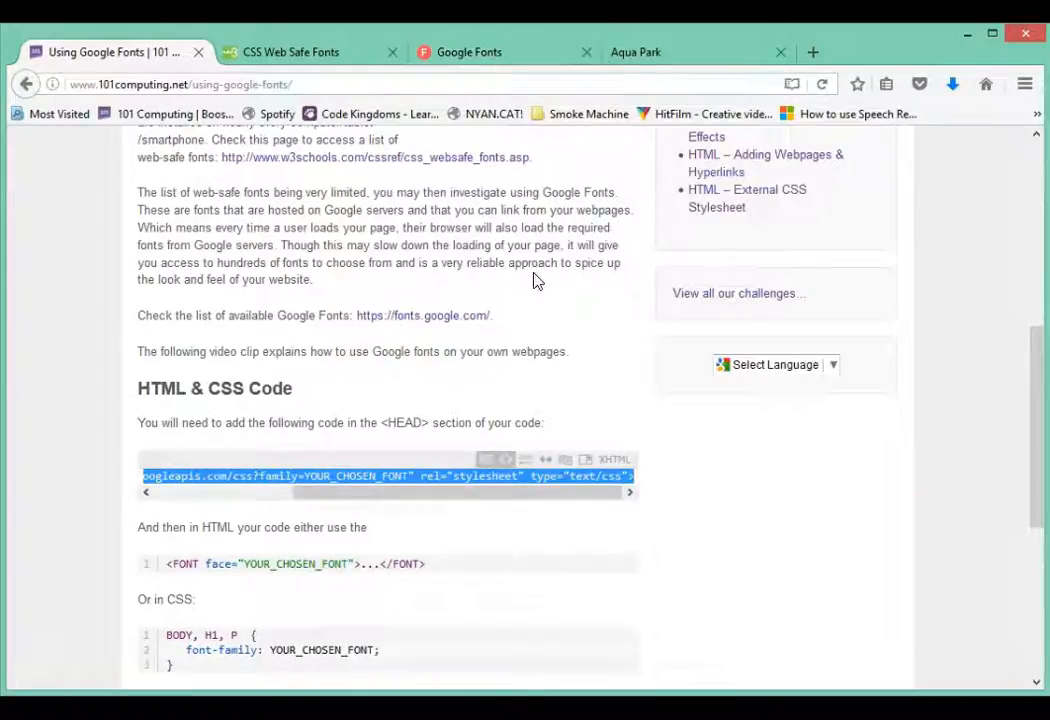
scroll("down", 3)
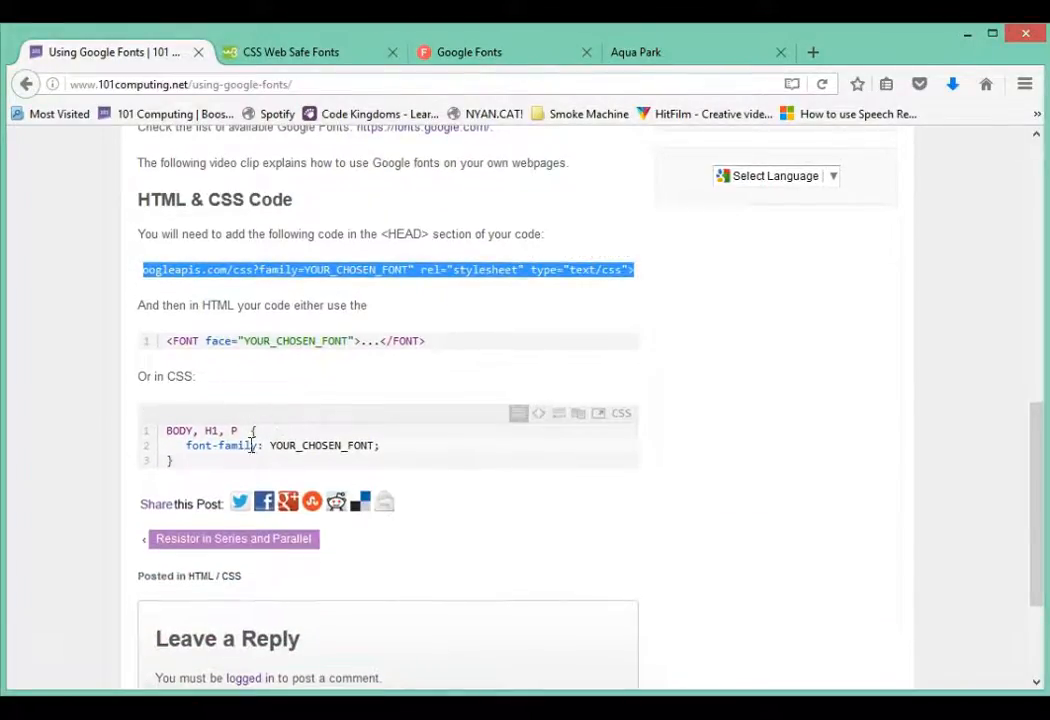
mouse_move(360, 425)
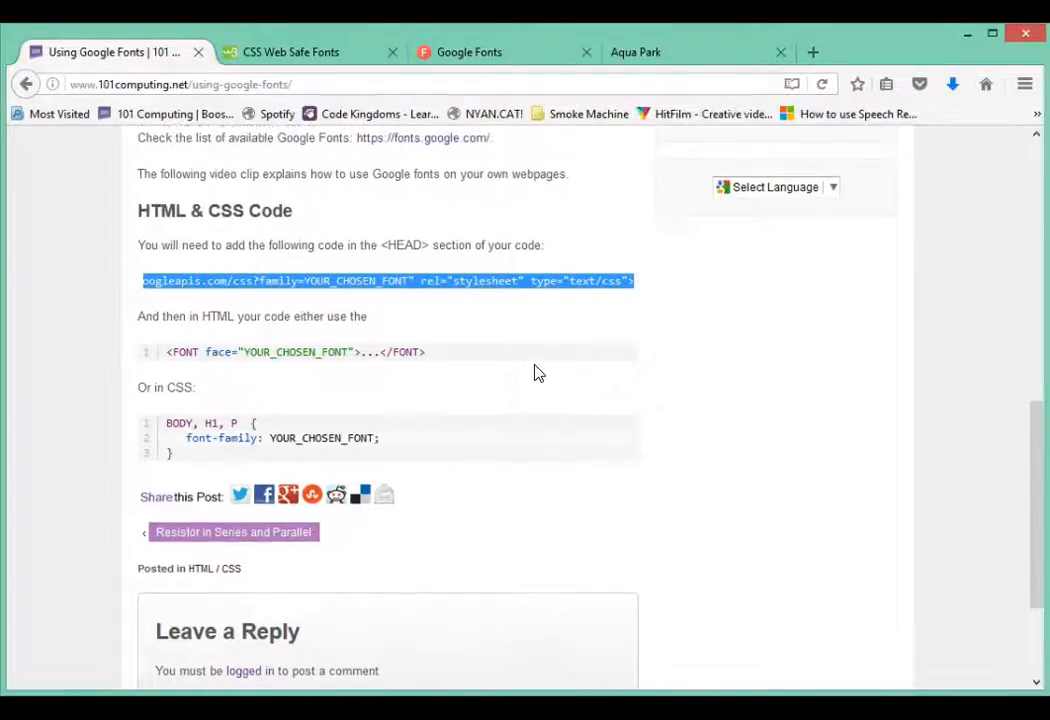
scroll("up", 3)
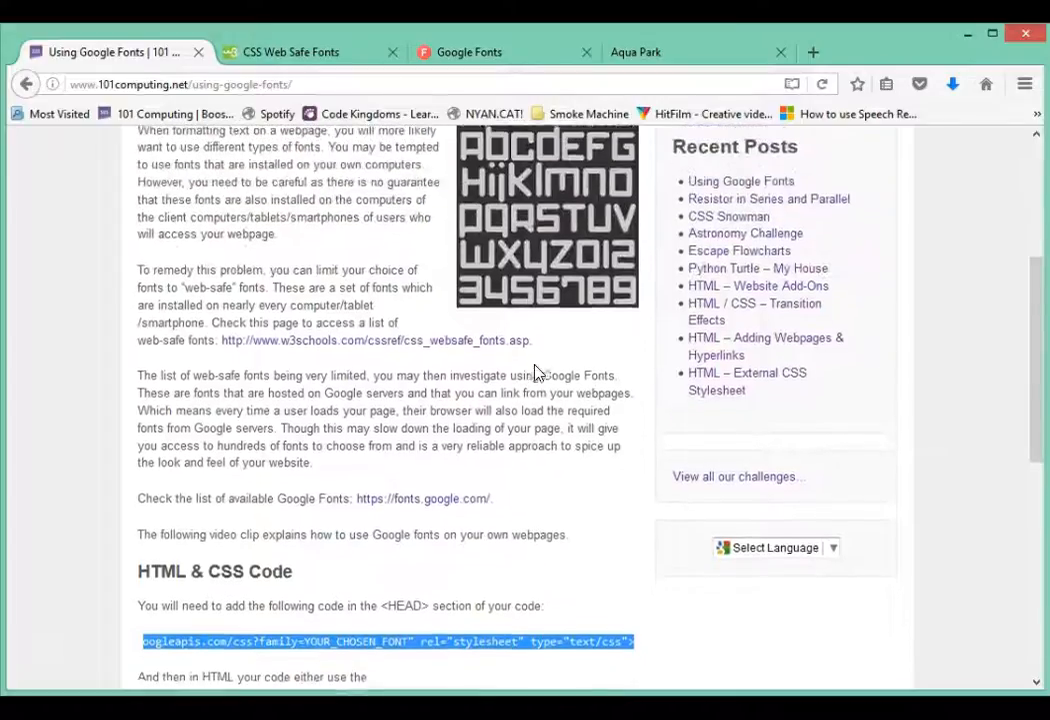
scroll("up", 3)
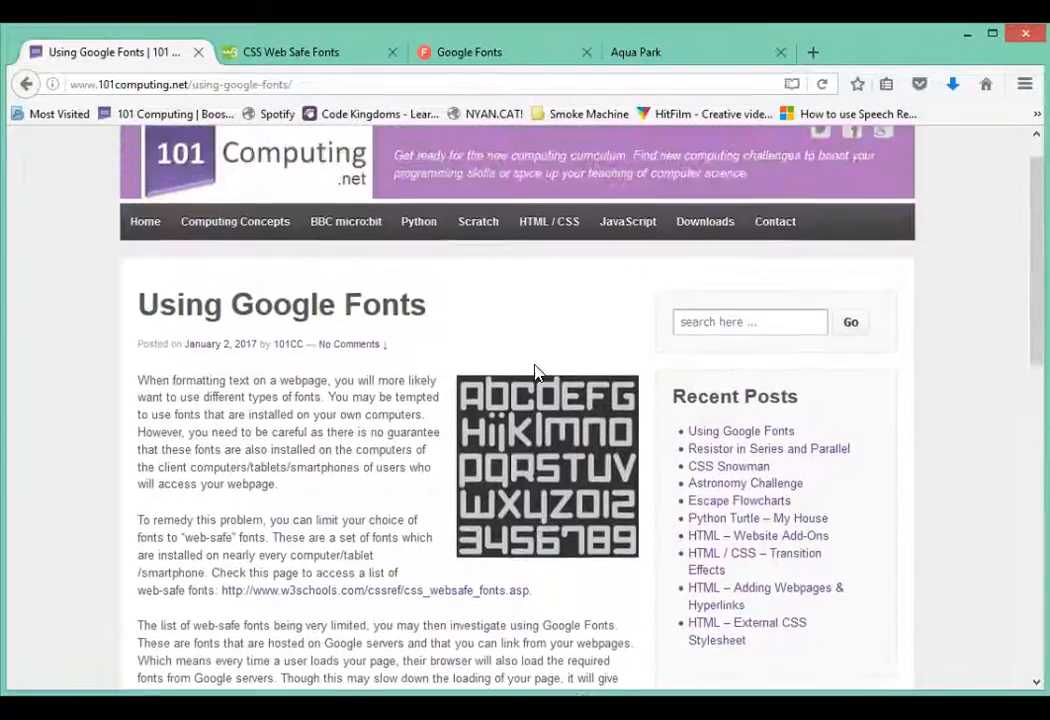
scroll("up", 3)
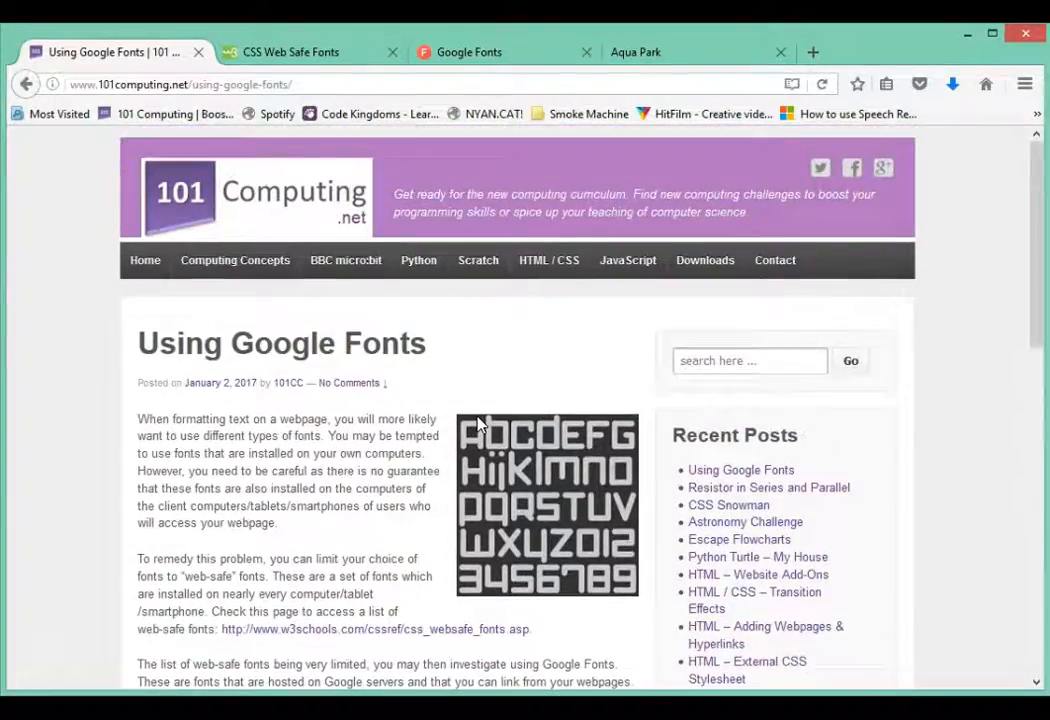